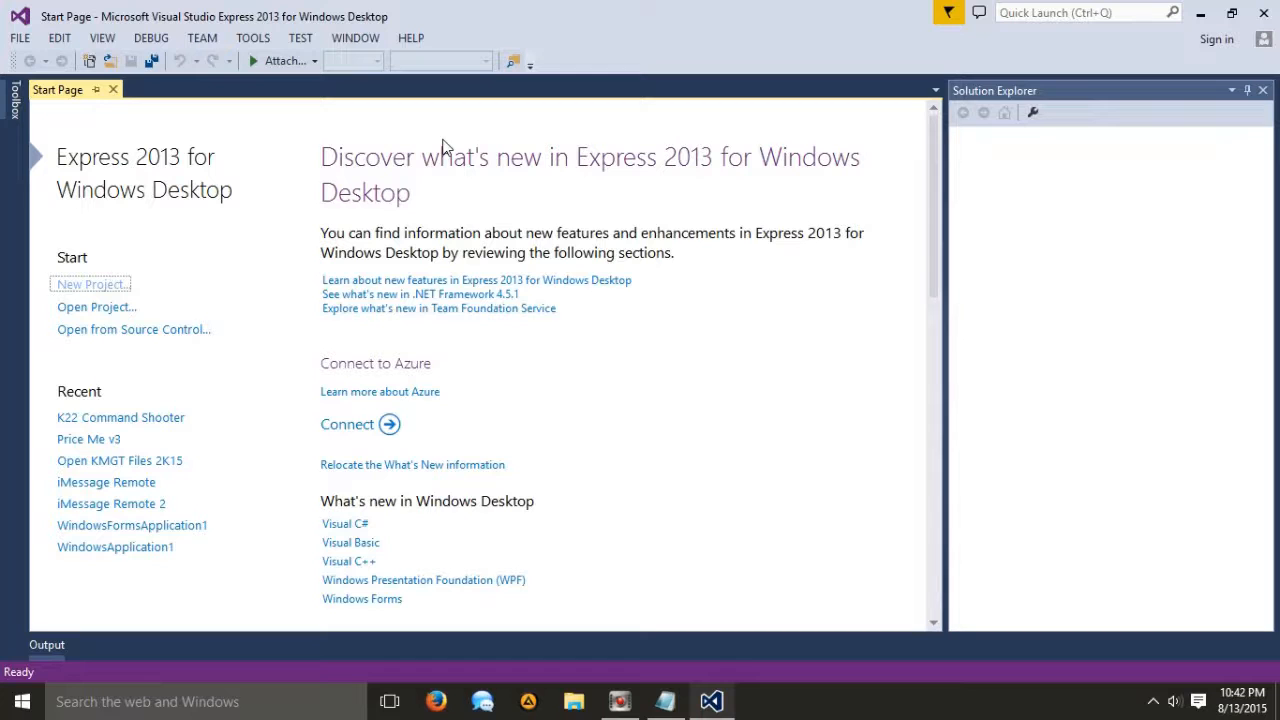
{"action": "mouse_move", "coordinate": [236, 460]}
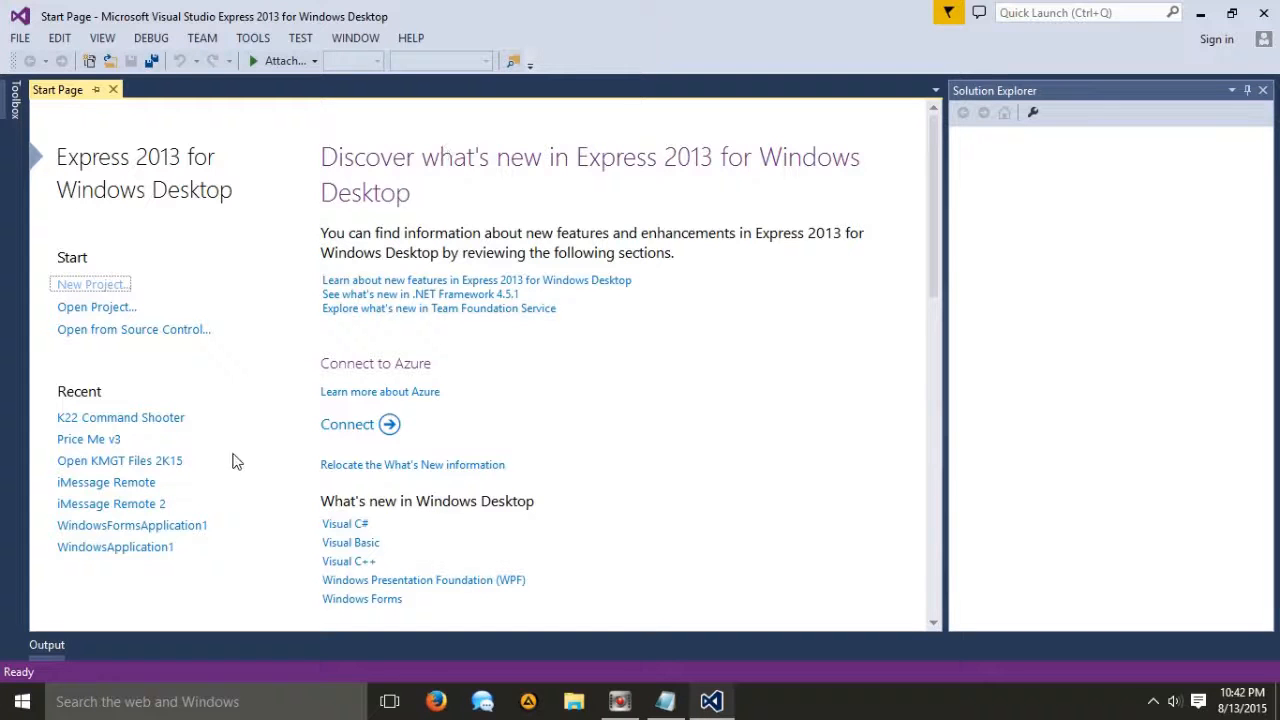
- Dismiss the remote iMessage launcher window that popped up
{"action": "left_click", "coordinate": [664, 700]}
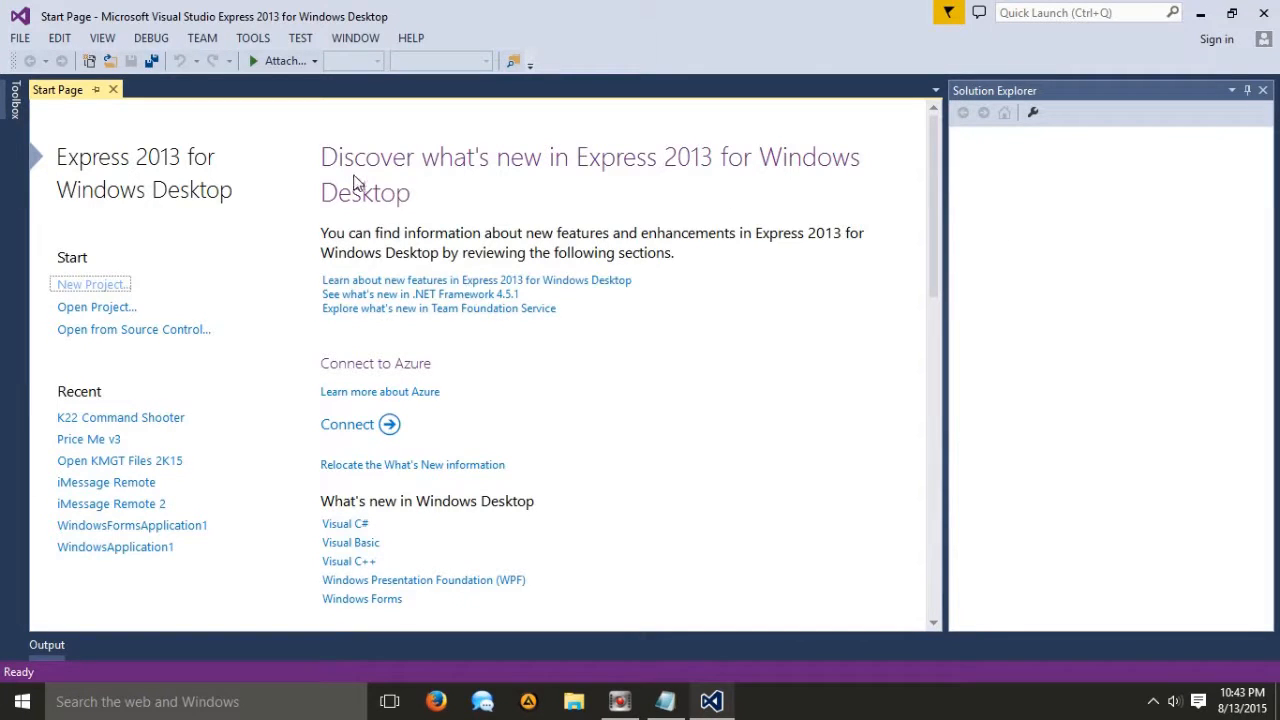
{"action": "mouse_move", "coordinate": [372, 174]}
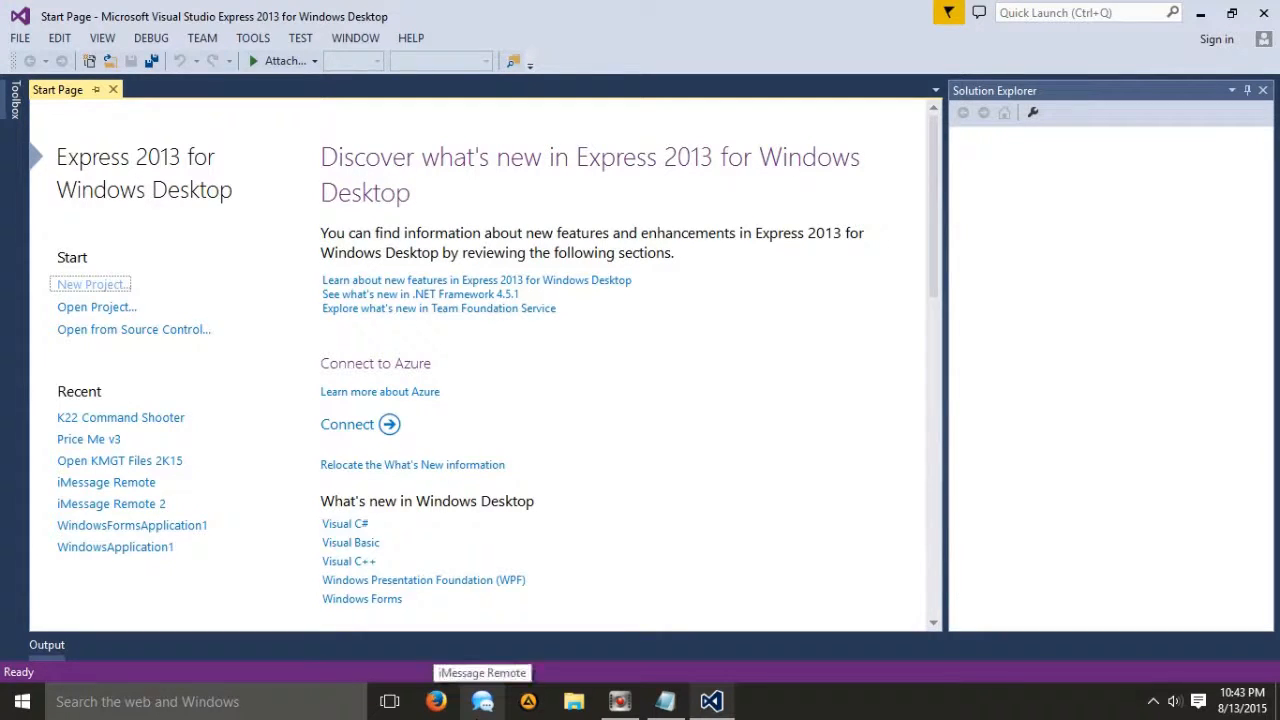
{"action": "left_click", "coordinate": [480, 700]}
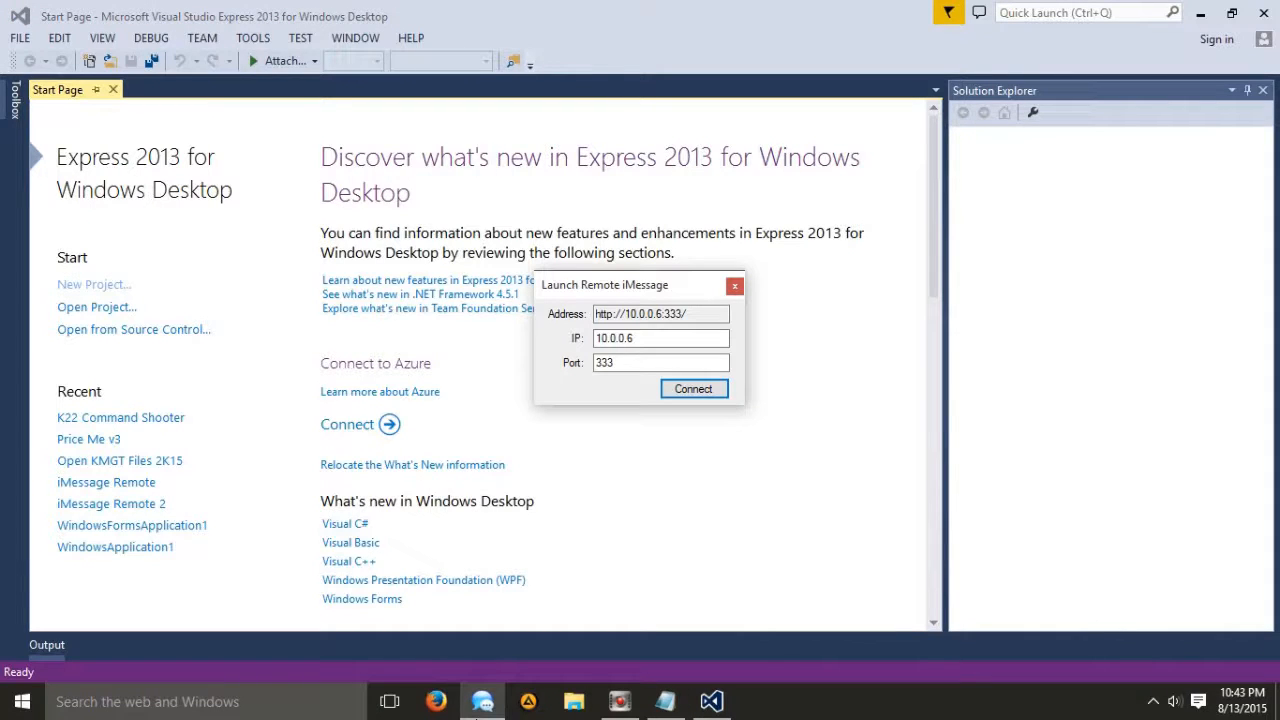
{"action": "mouse_move", "coordinate": [734, 288]}
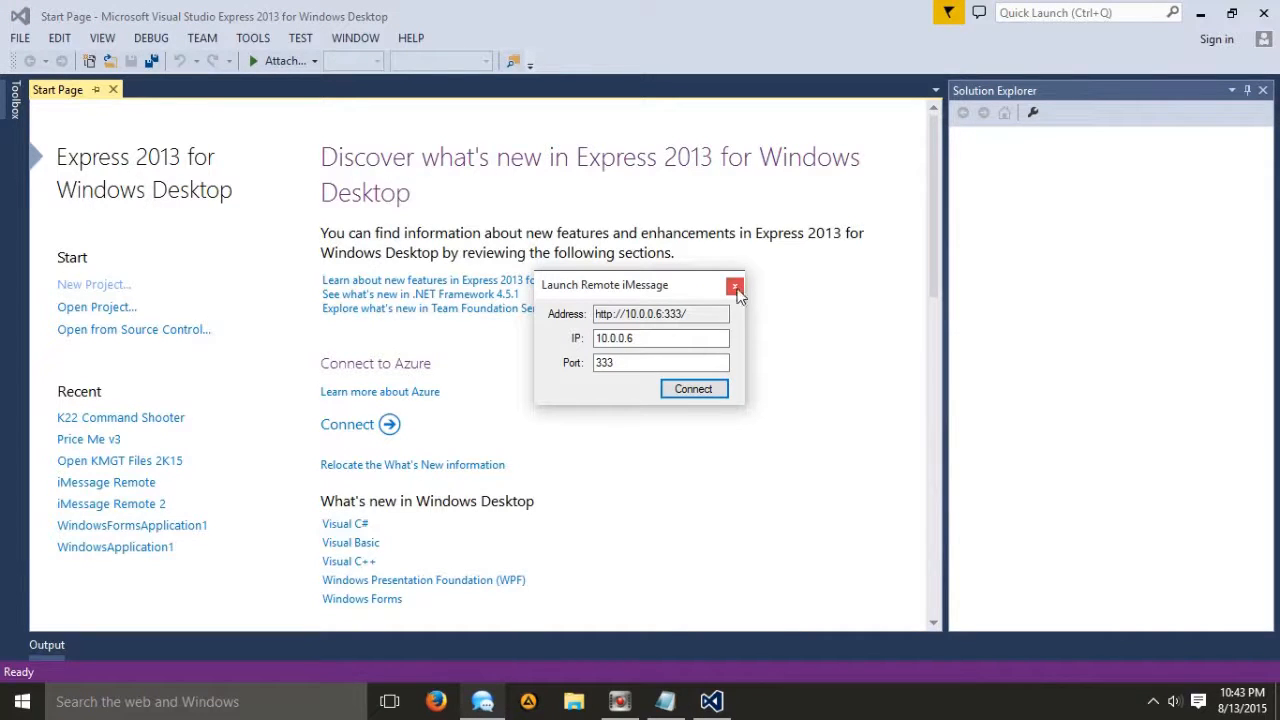
{"action": "left_click", "coordinate": [732, 286]}
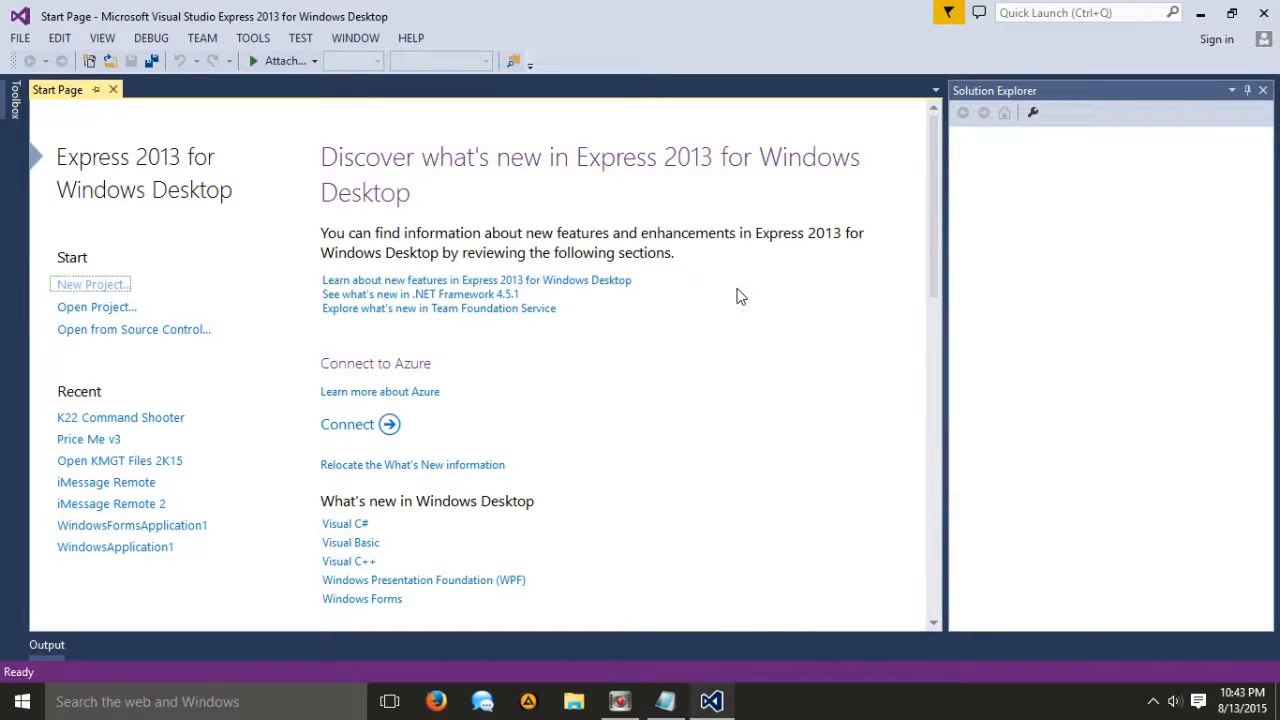
{"action": "mouse_move", "coordinate": [662, 308]}
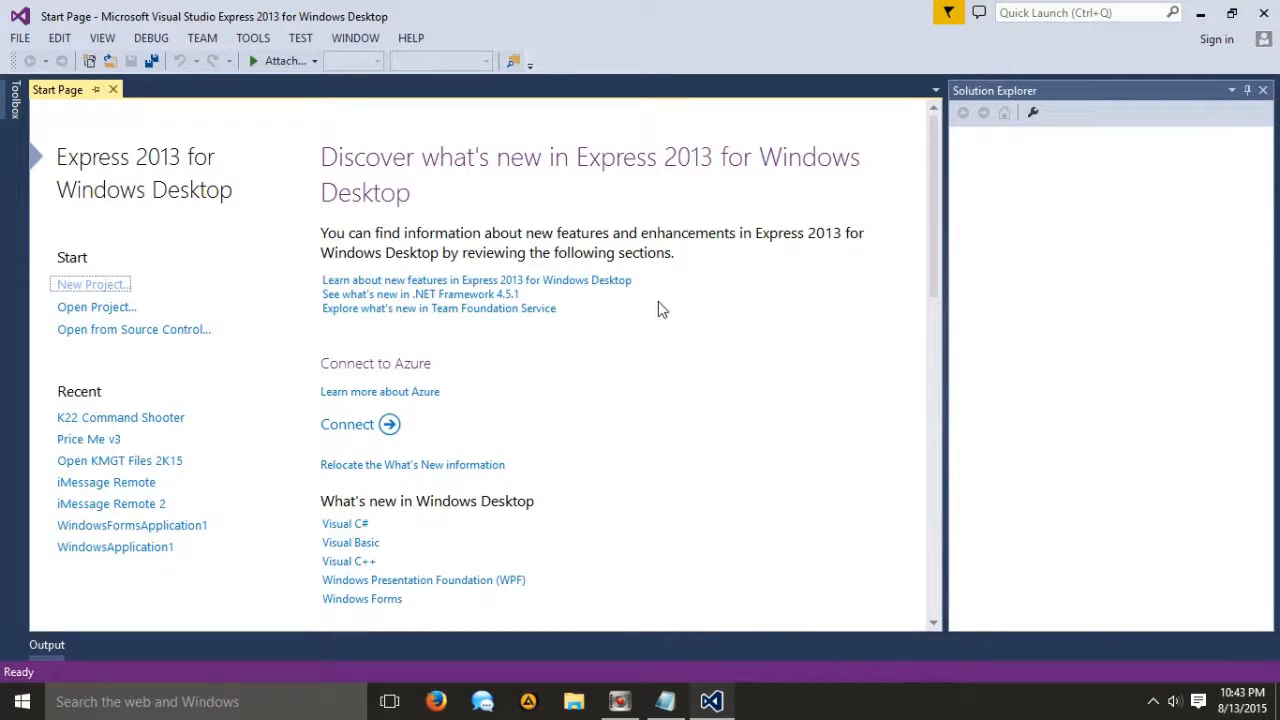
{"action": "mouse_move", "coordinate": [104, 290]}
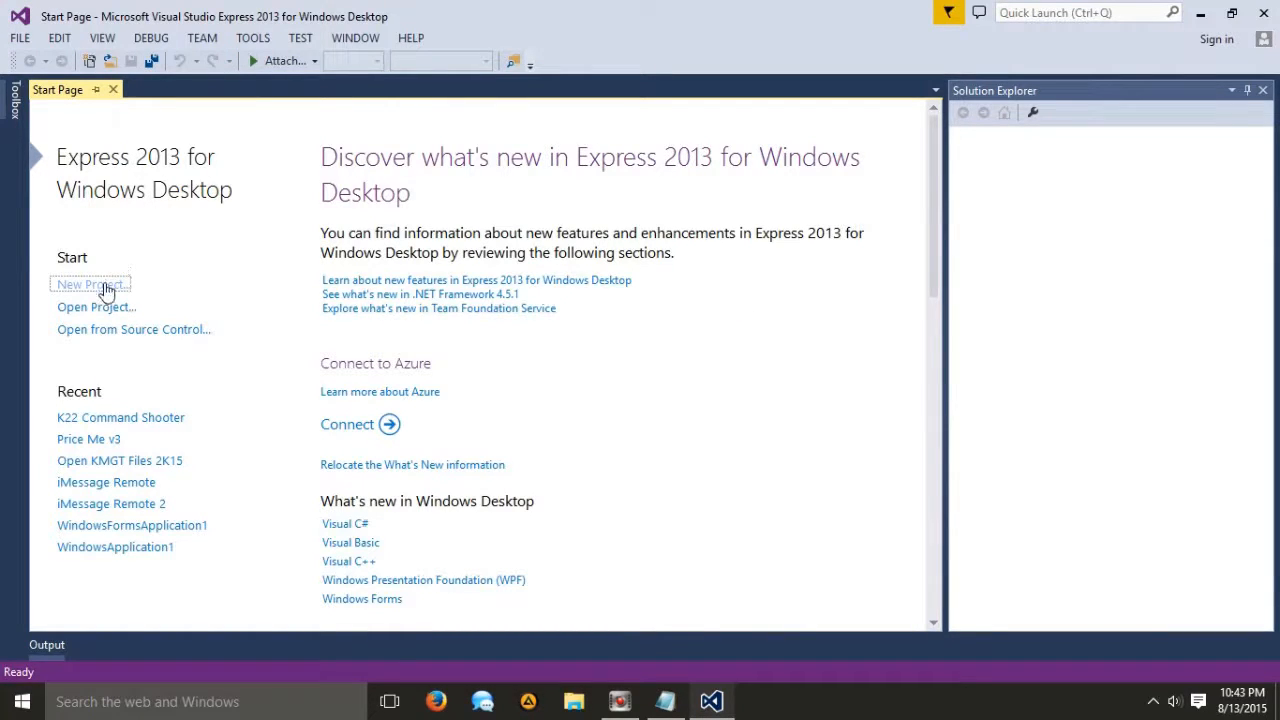
- Create a new Visual Basic Windows Forms Application project named WindowsApplication2
{"action": "left_click", "coordinate": [90, 284]}
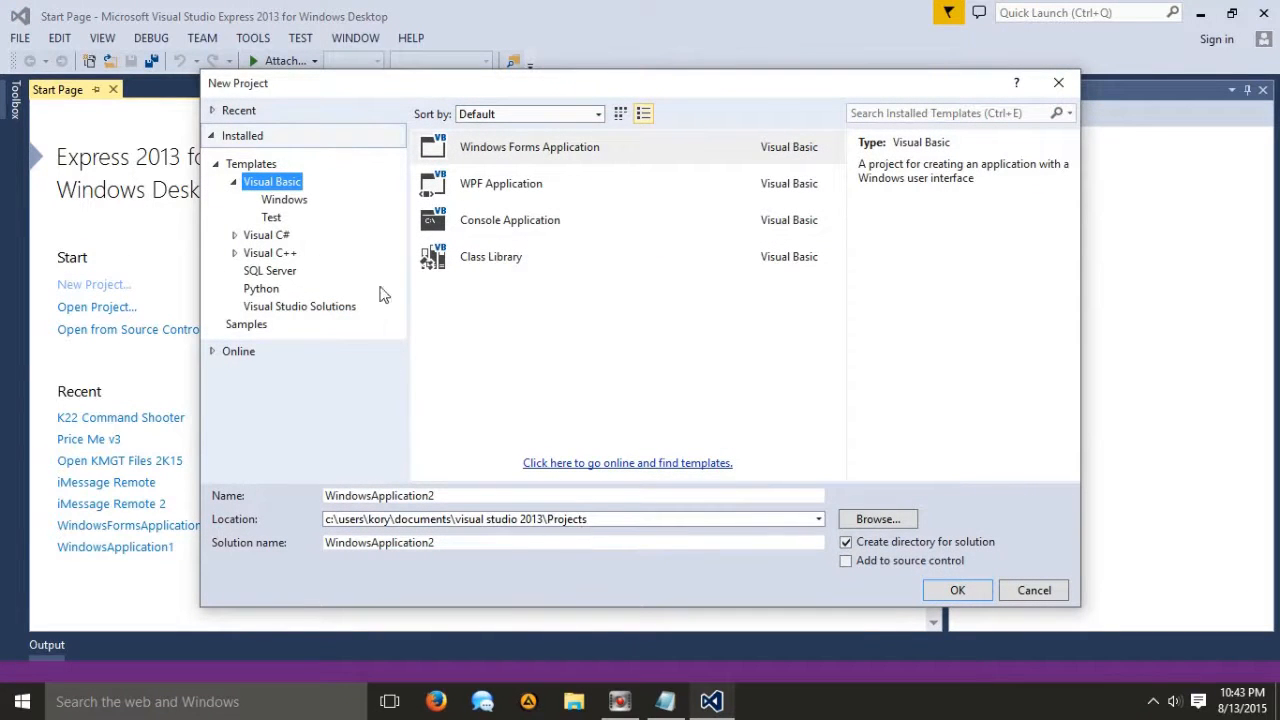
{"action": "mouse_move", "coordinate": [732, 298]}
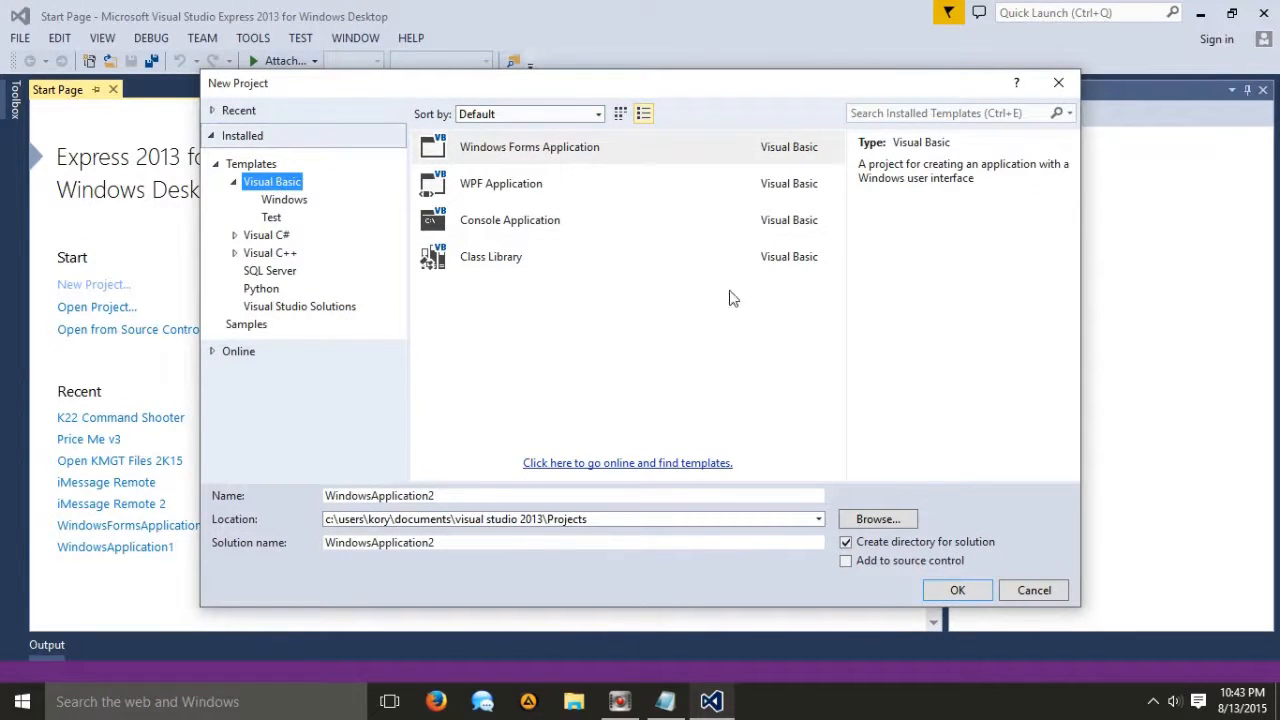
{"action": "mouse_move", "coordinate": [924, 568]}
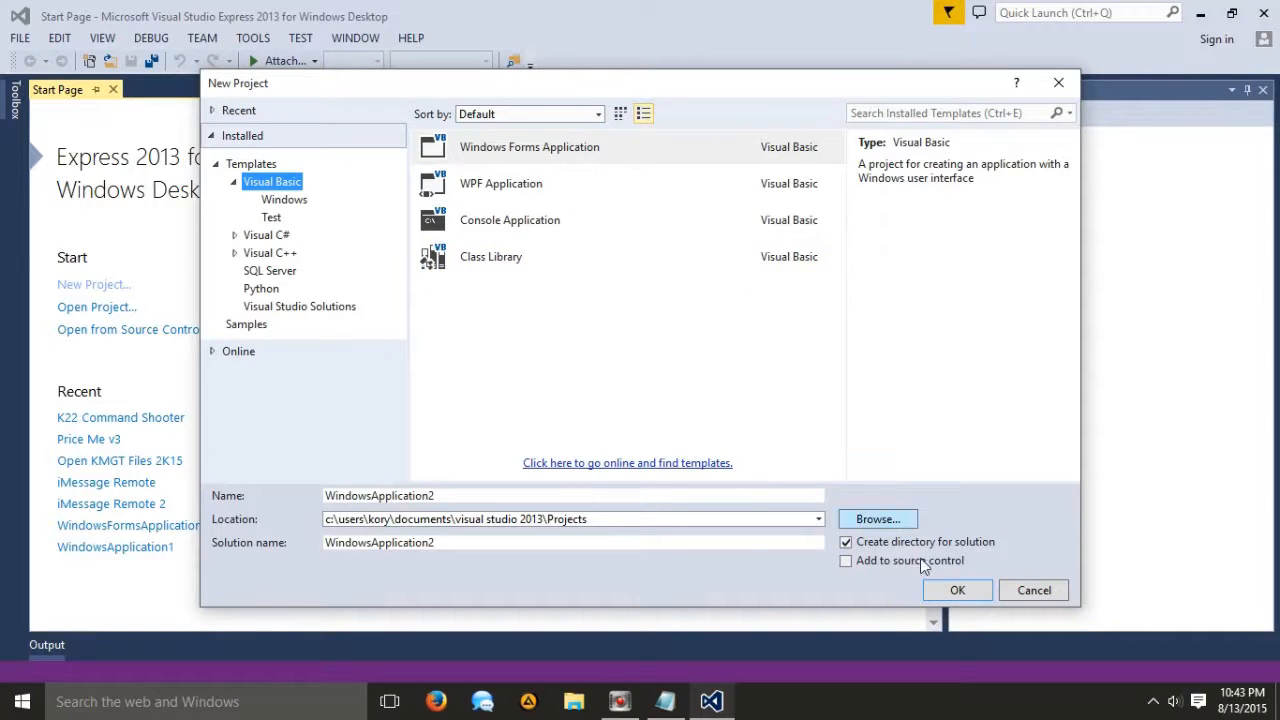
{"action": "left_click", "coordinate": [956, 590]}
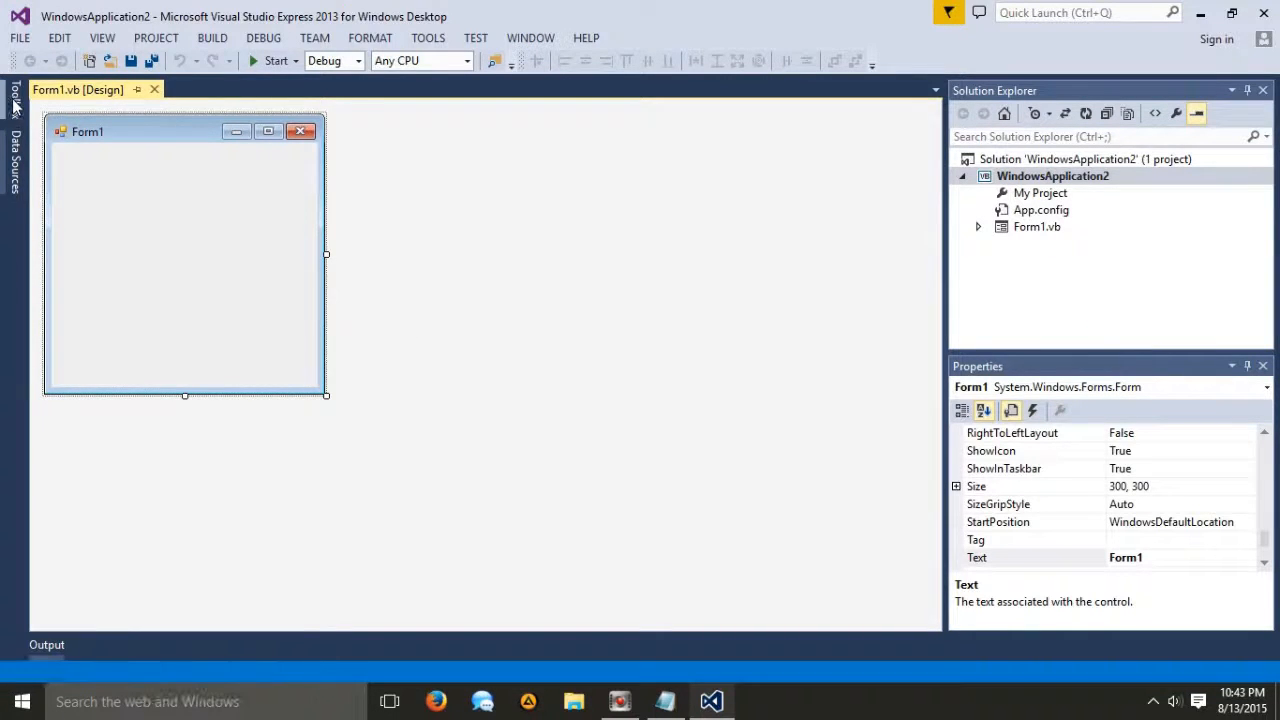
- Place two buttons from Common Controls on Form1, captioned On and Off
{"action": "left_click", "coordinate": [8, 100]}
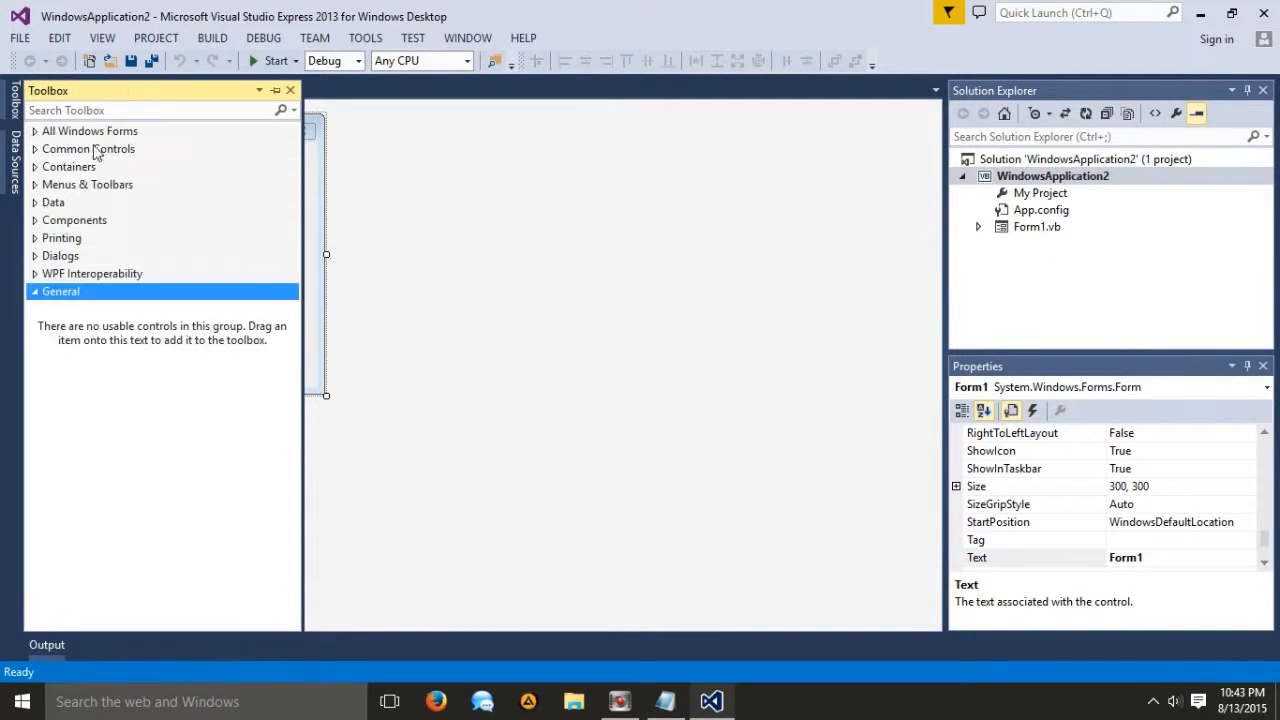
{"action": "left_click", "coordinate": [88, 148]}
{"action": "type", "text": "O"}
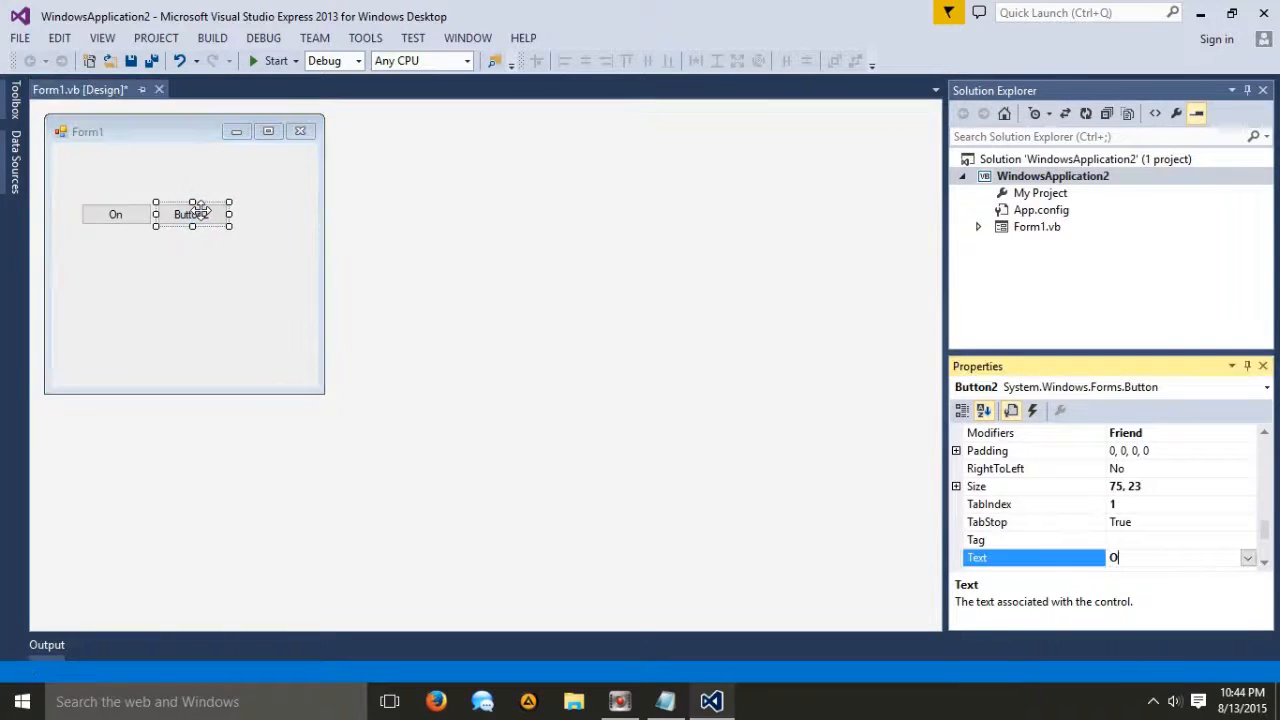
{"action": "type", "text": "ff"}
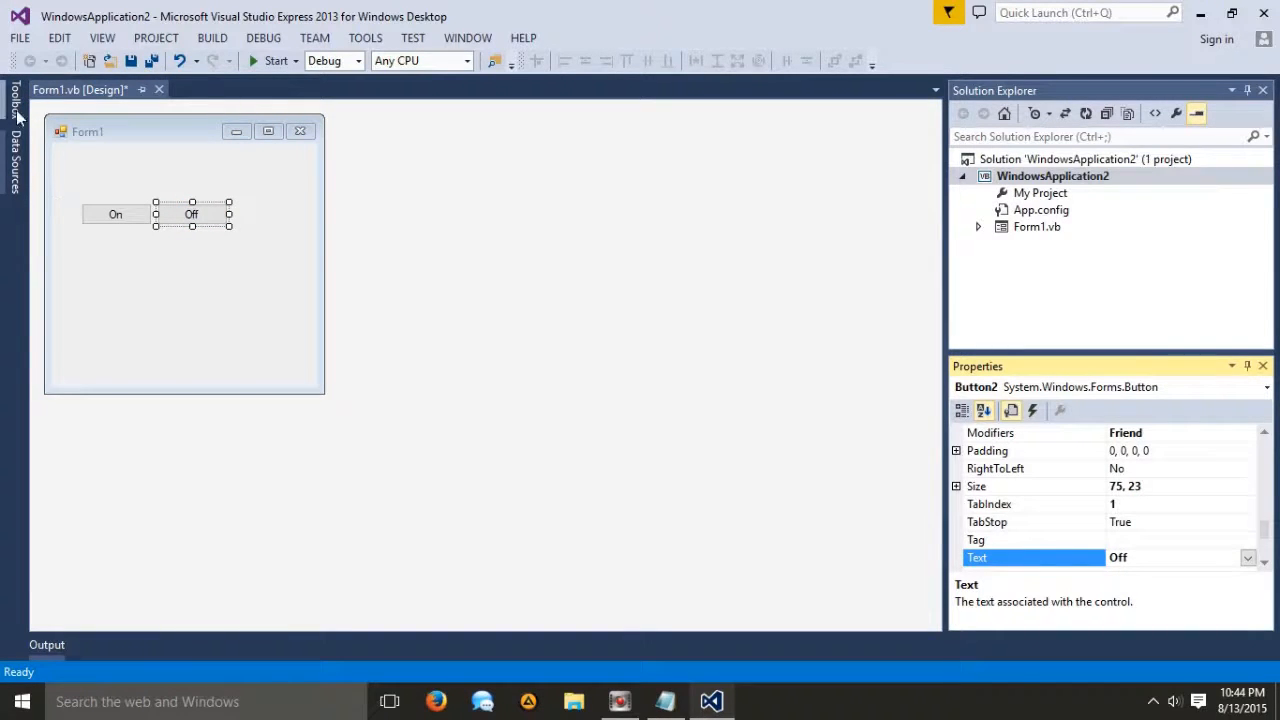
{"action": "left_click", "coordinate": [184, 300]}
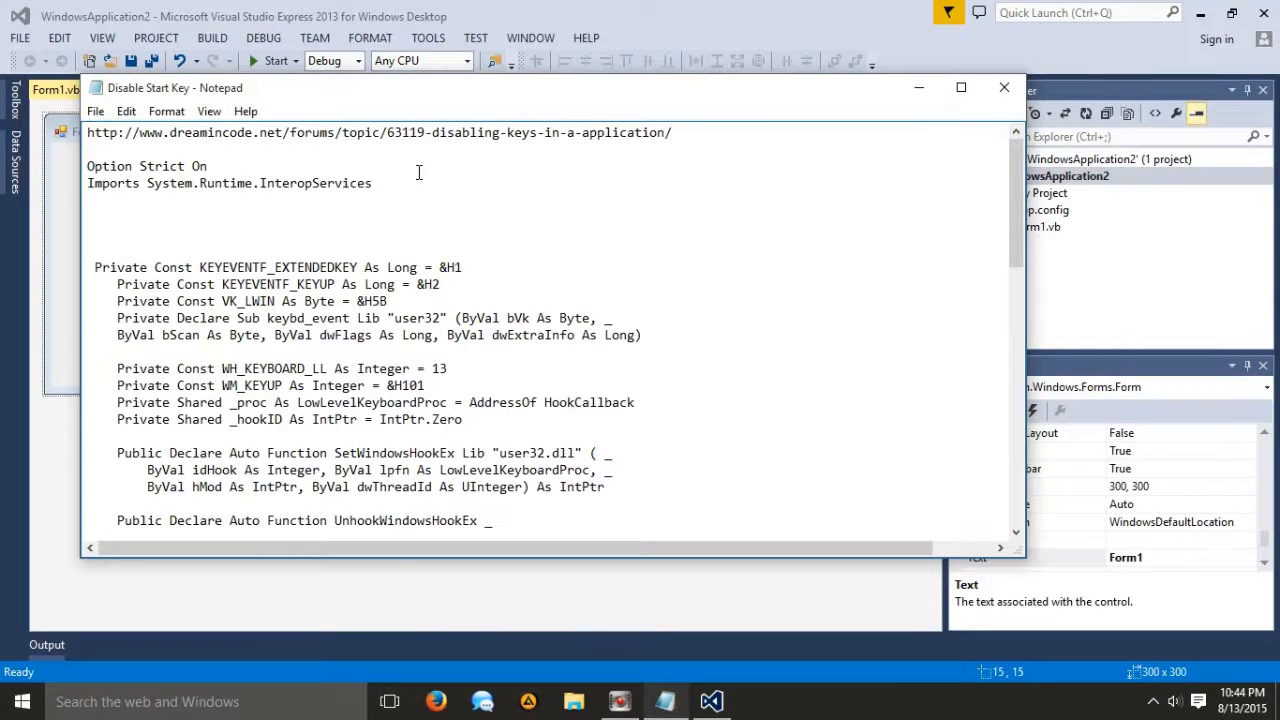
- Copy the Option Strict On and InteropServices import lines into the top of Form1.vb
{"action": "left_click_drag", "start_coordinate": [88, 166], "coordinate": [372, 184]}
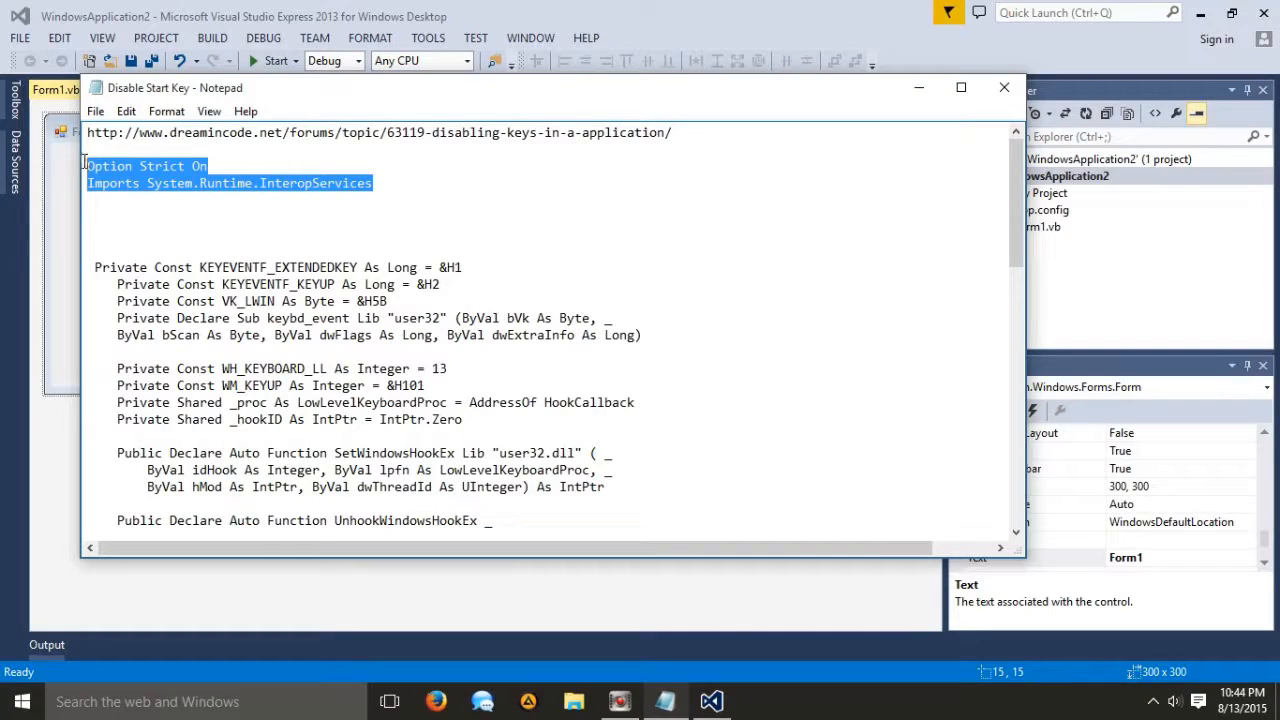
{"action": "left_click", "coordinate": [1004, 88]}
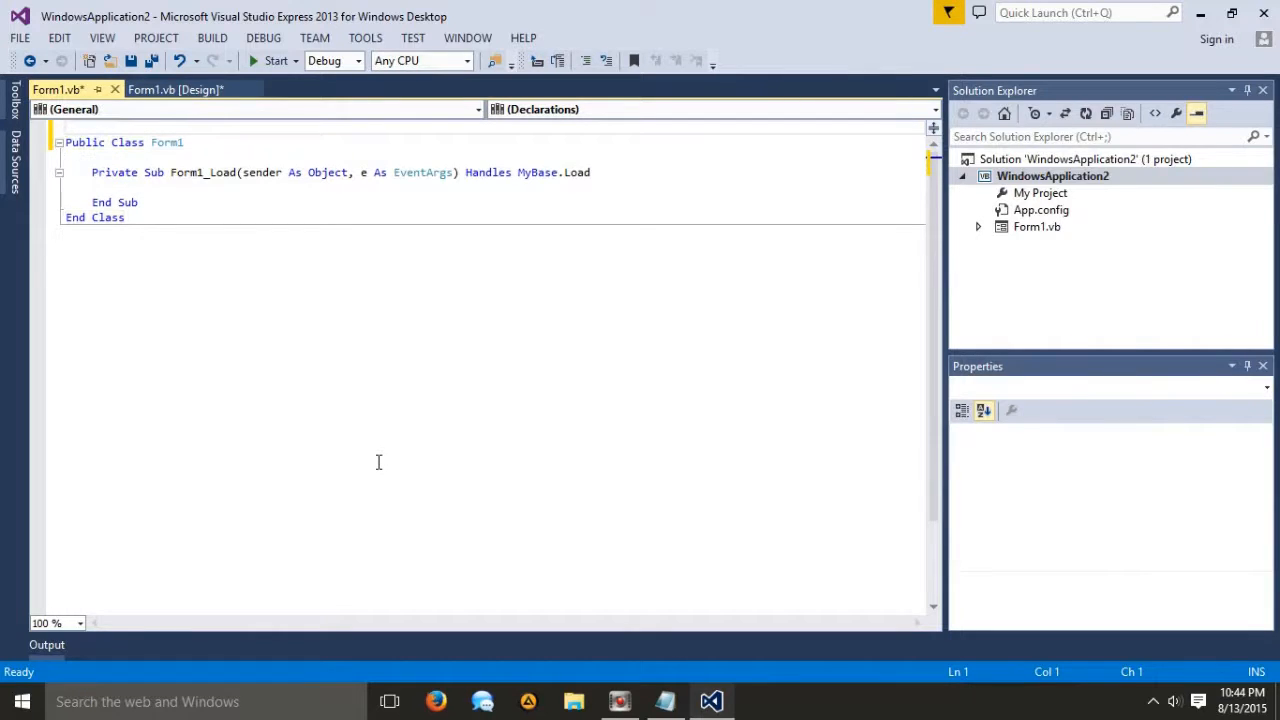
{"action": "type", "text": "Option Strict On"}
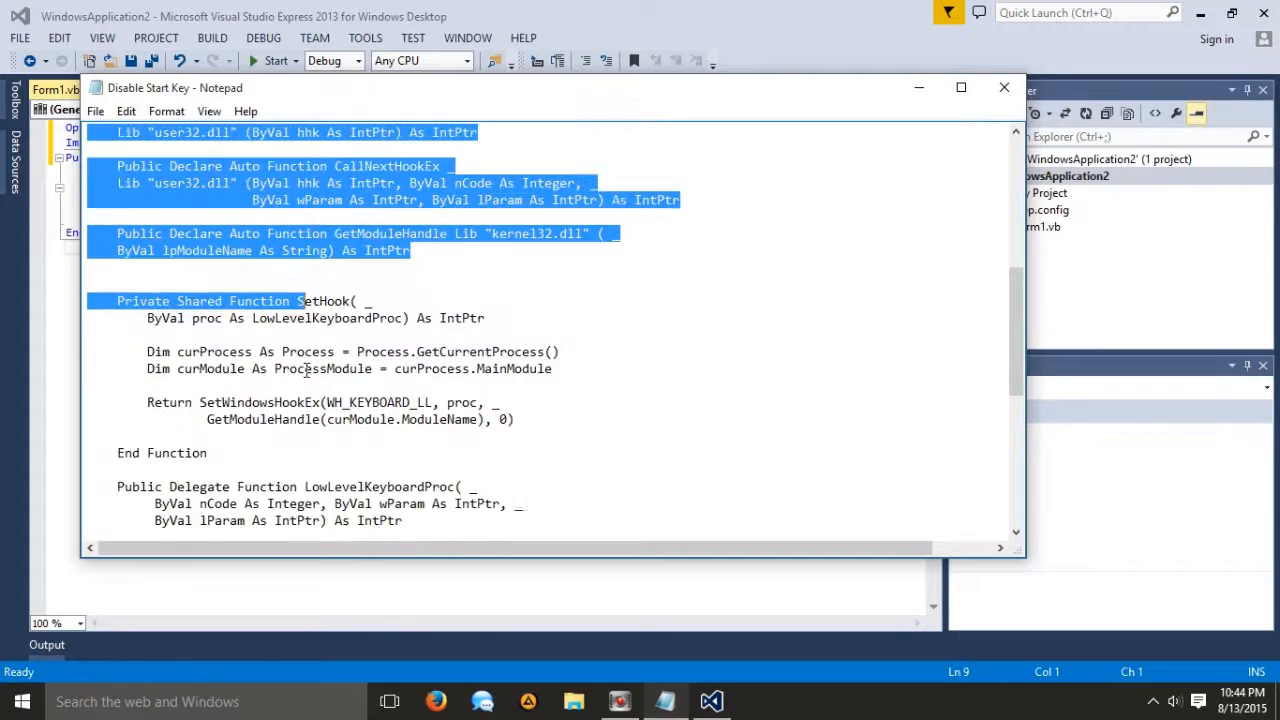
- Bring the keyboard-hook declarations from the notes into Form1's code alongside a Button1 handler
{"action": "scroll", "scroll_direction": "down", "scroll_amount": 3}
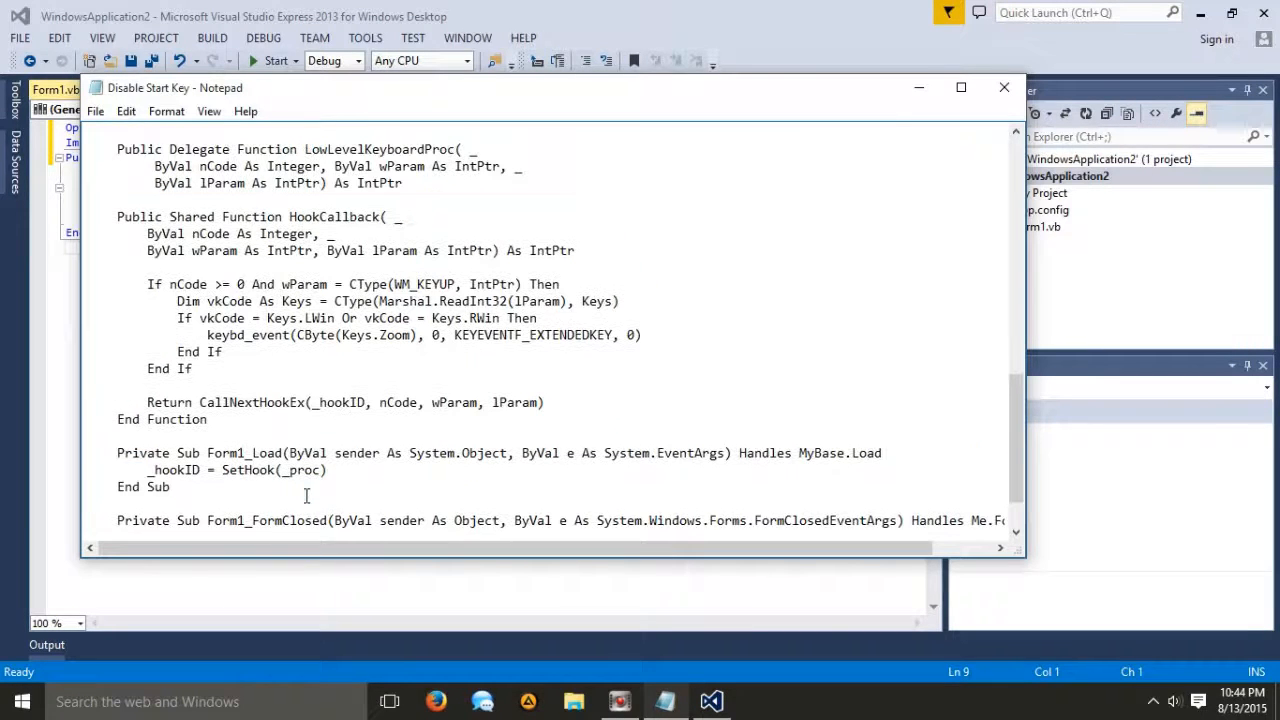
{"action": "left_click", "coordinate": [224, 420]}
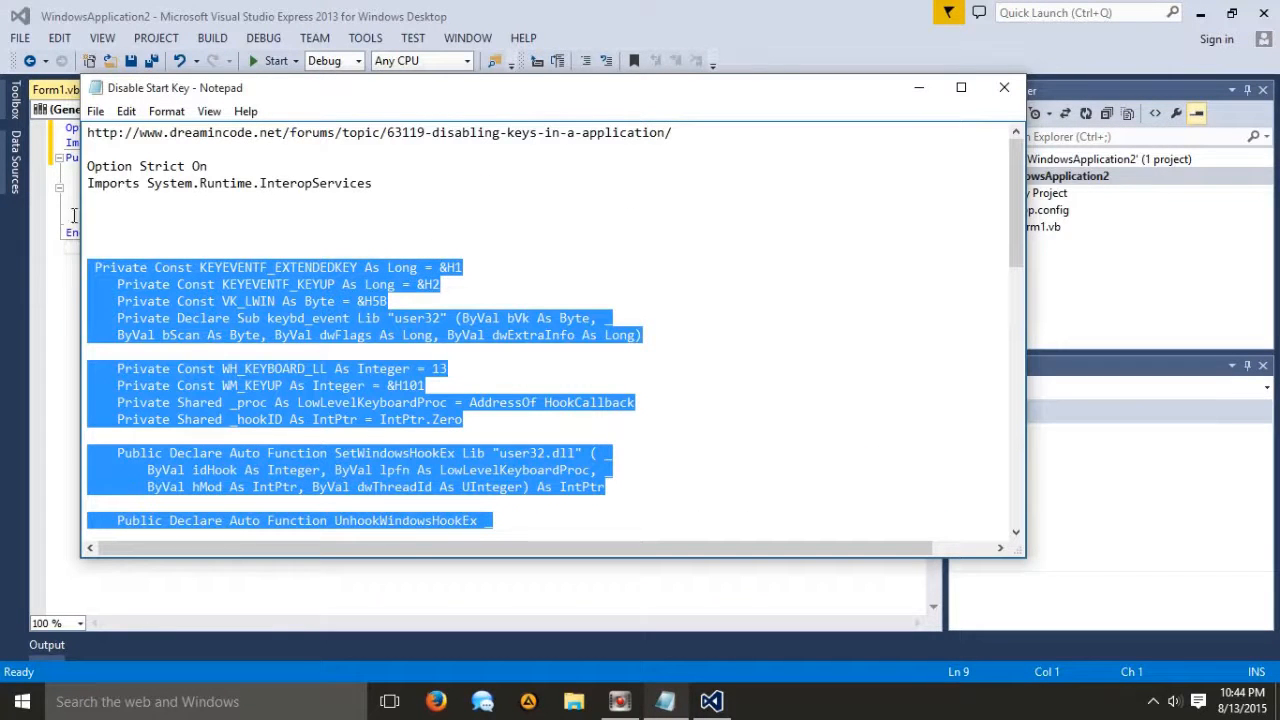
{"action": "left_click", "coordinate": [1000, 88]}
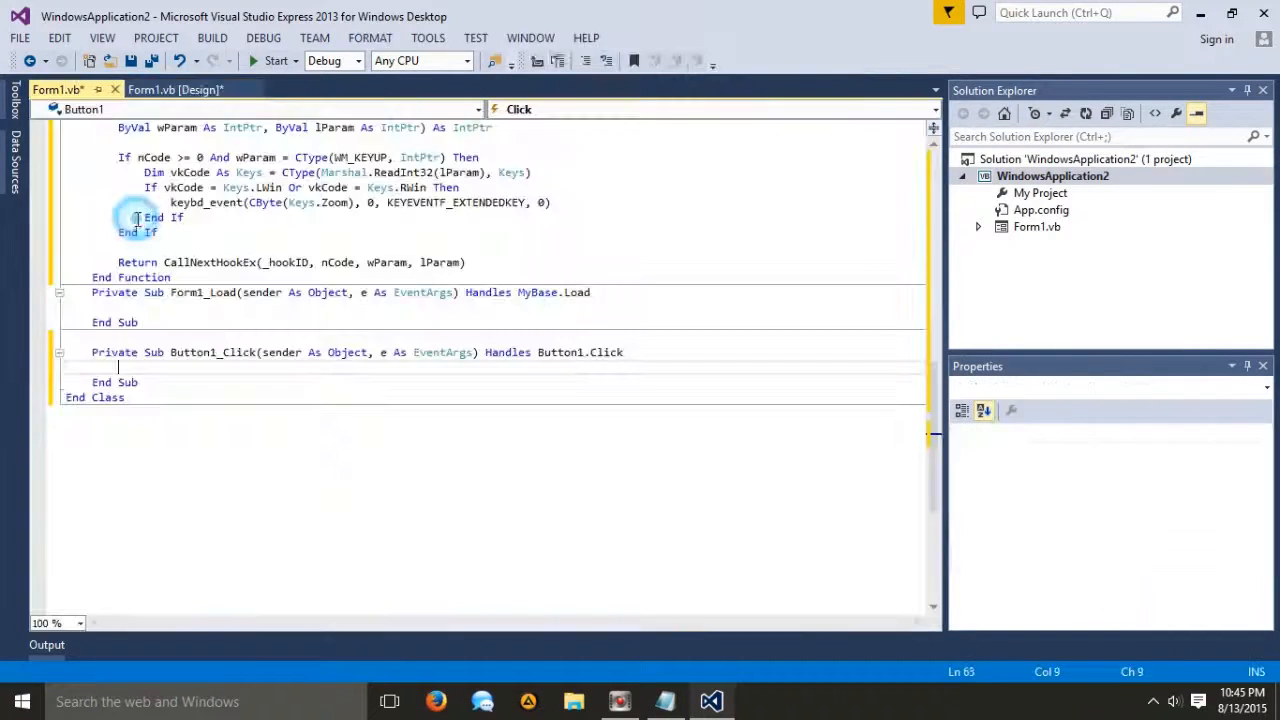
- Have Button1_Click set the hook with _hookID = SetHook(_proc)
{"action": "type", "text": "_hookID = SetHook(_proc)"}
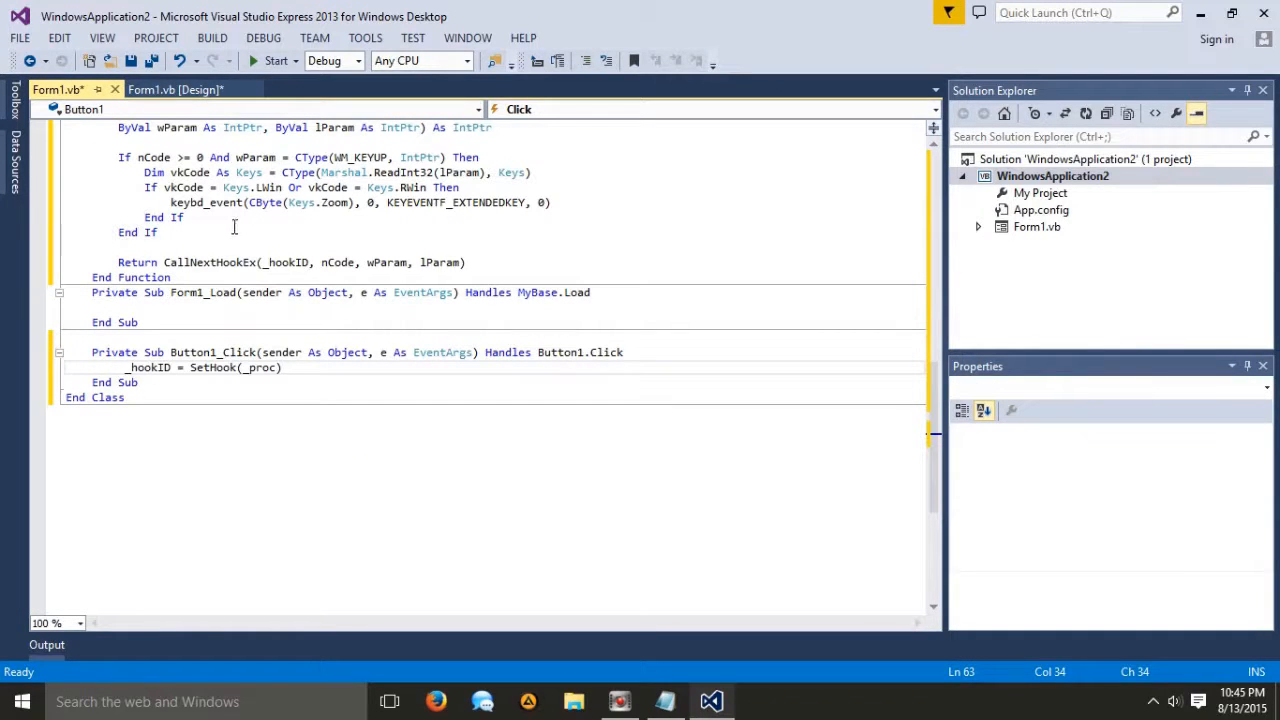
{"action": "type", "text": "_hookID = SetHook(_proc)"}
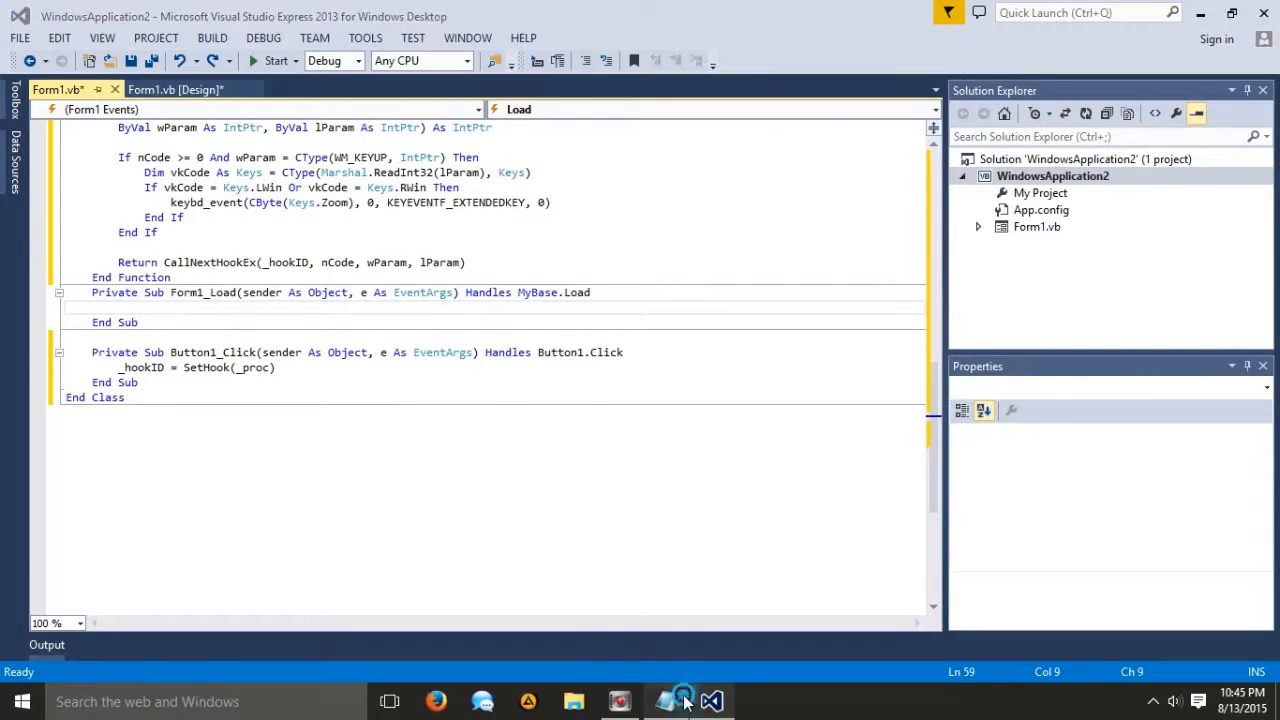
{"action": "left_click", "coordinate": [684, 702]}
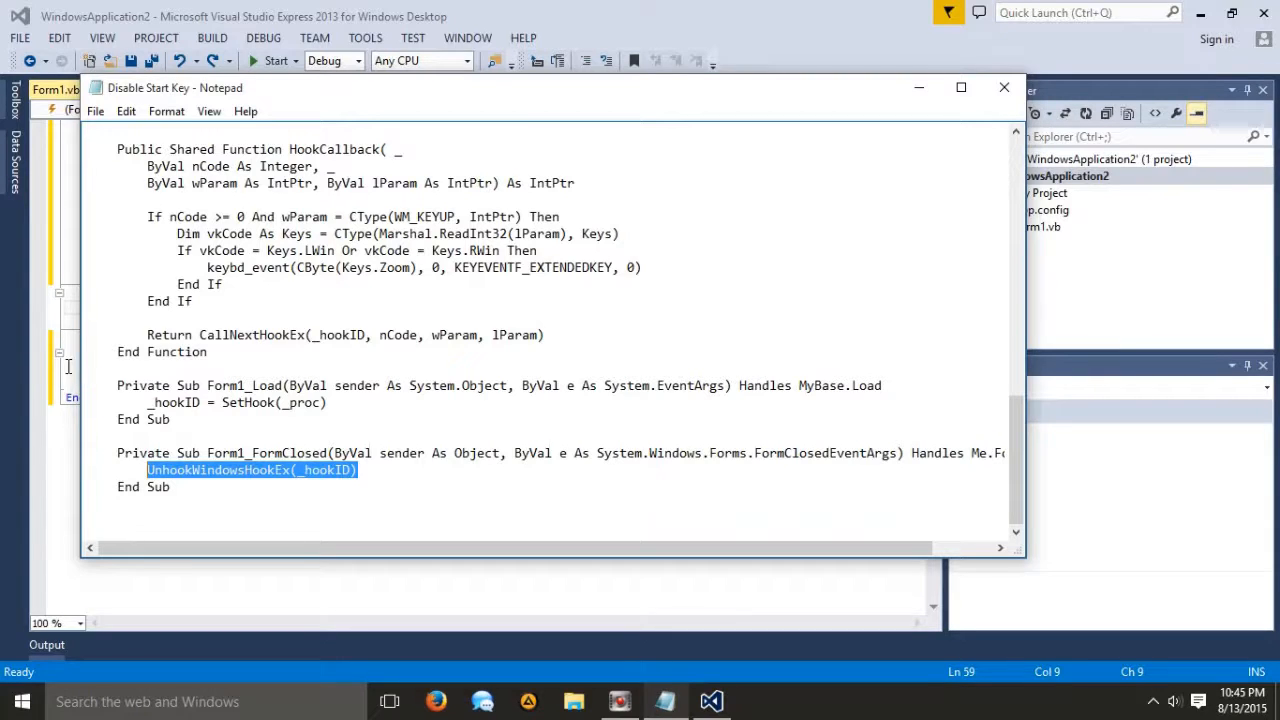
- Have Button2_Click call UnhookWindowsHookEx(_hookID), with 'off and 'on comments
{"action": "left_click", "coordinate": [1002, 88]}
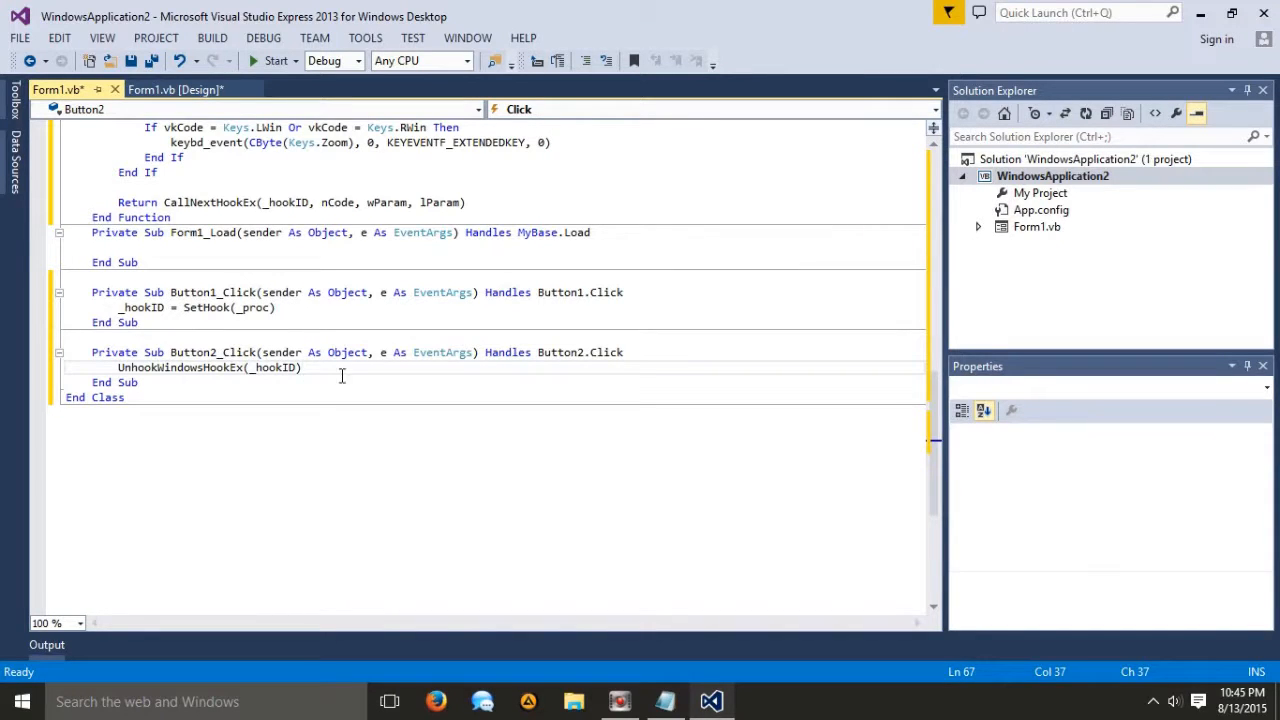
{"action": "type", "text": "'off"}
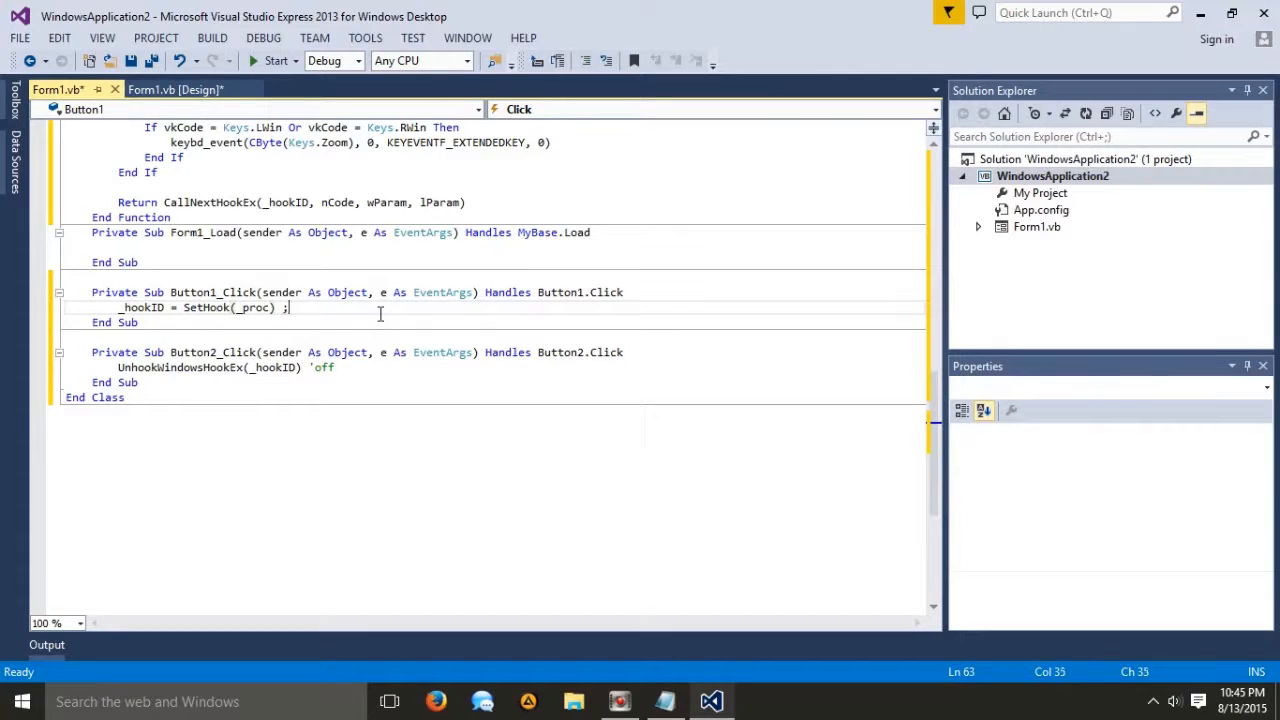
{"action": "type", "text": "o"}
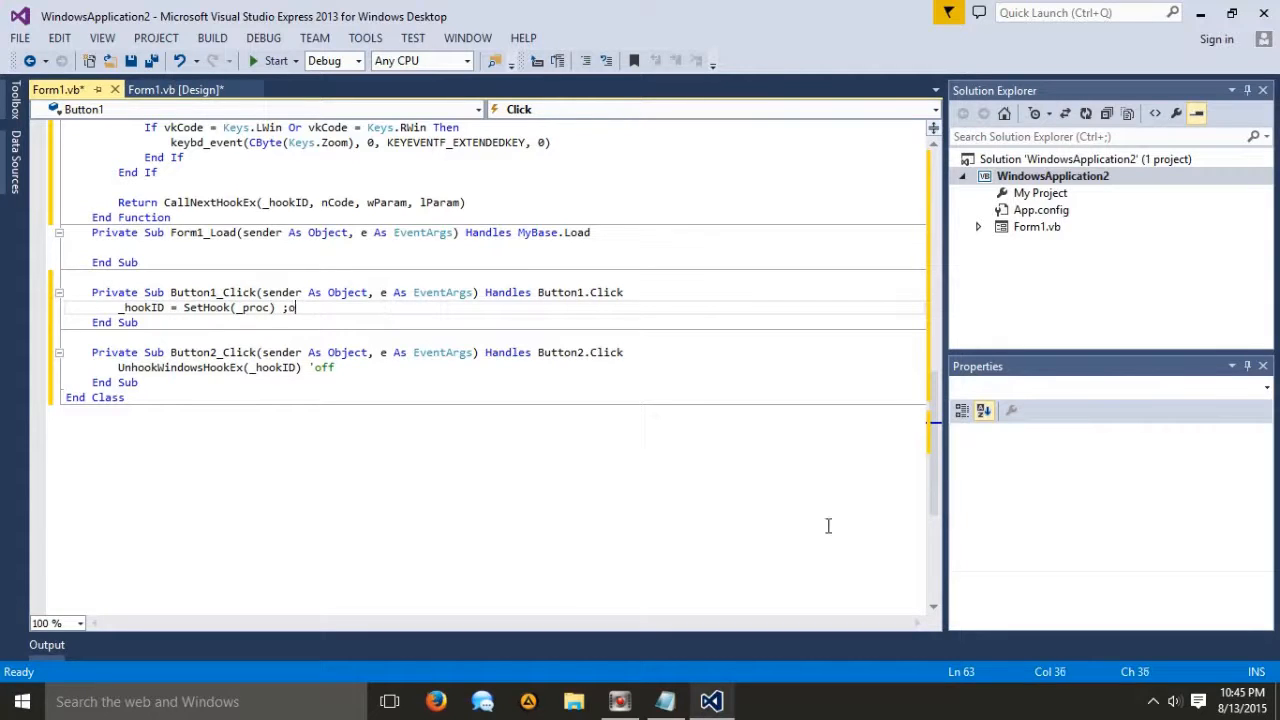
{"action": "type", "text": "n"}
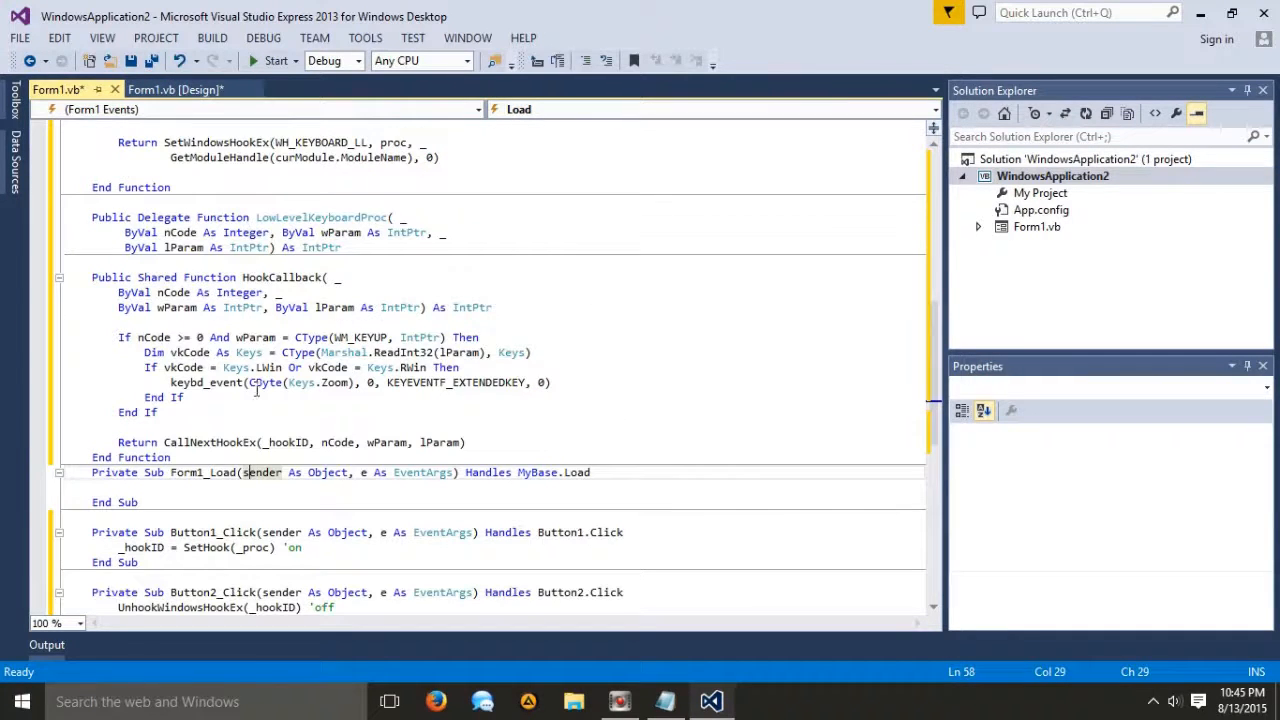
- Scroll through Form1.vb to review the hook code before showing the designer
{"action": "scroll", "scroll_direction": "down", "scroll_amount": 3}
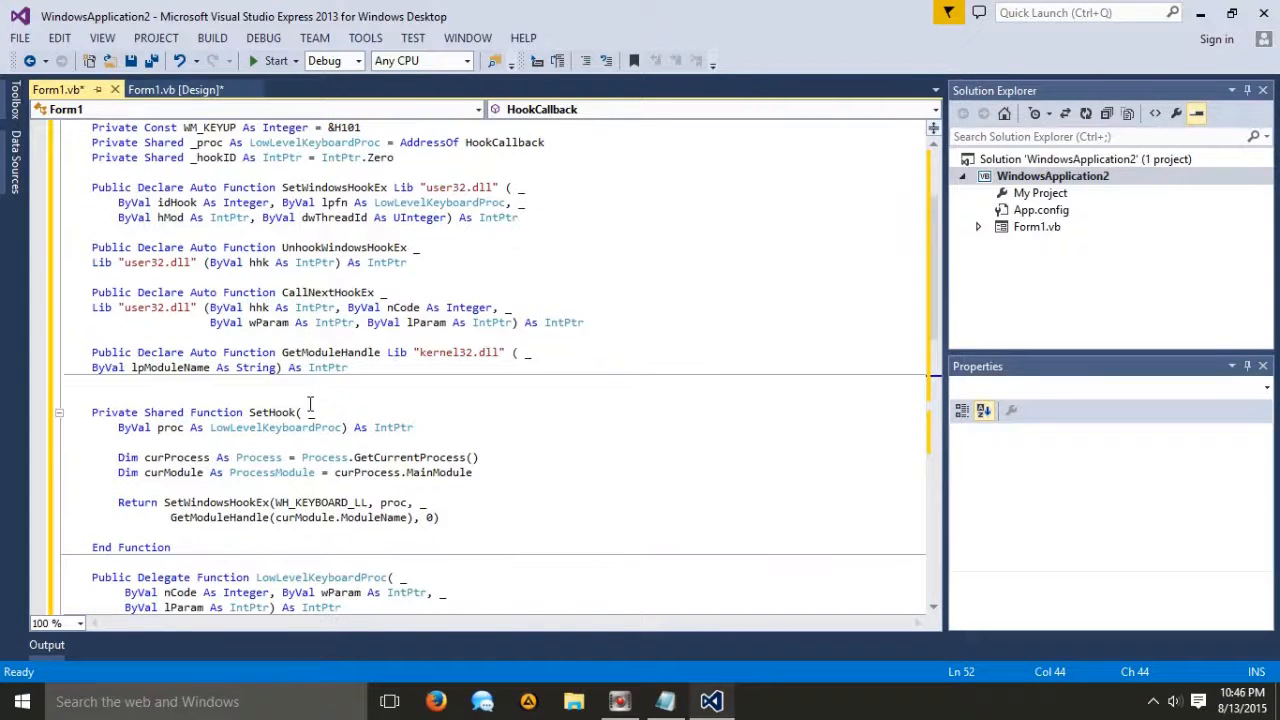
{"action": "scroll", "scroll_direction": "down", "scroll_amount": 3}
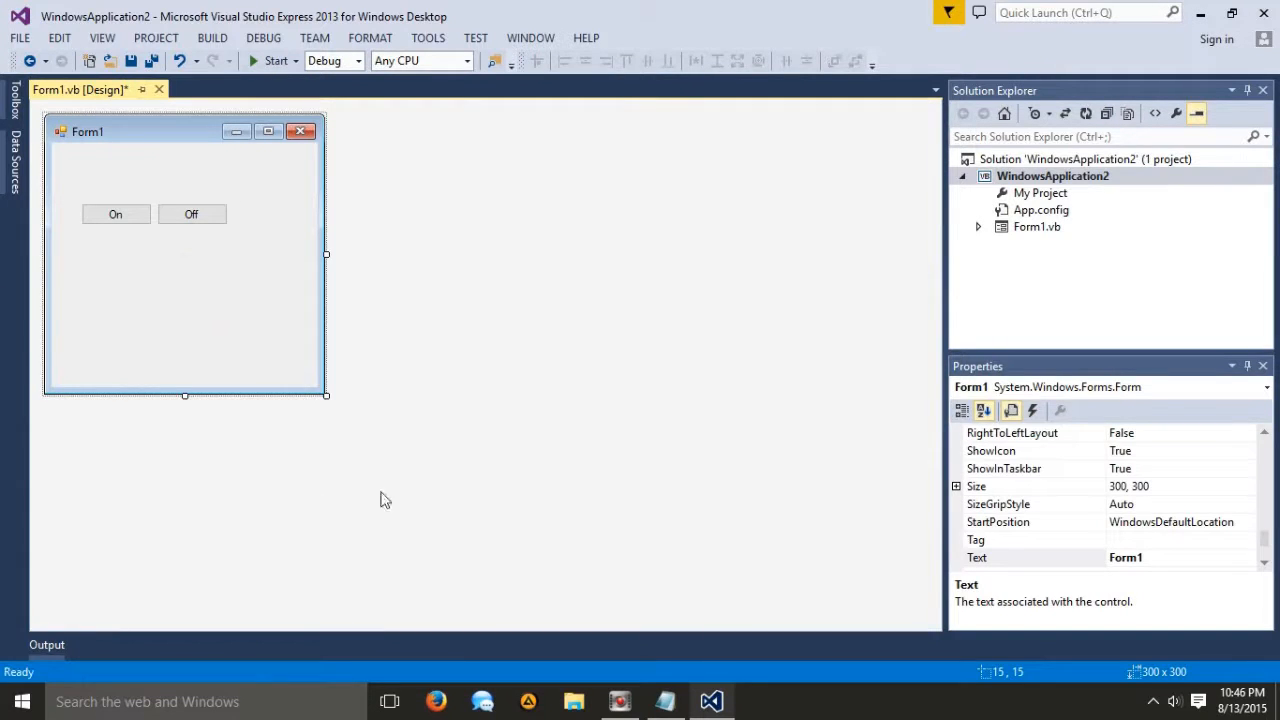
- Resize the form to 274×194 around its buttons and start debugging the app
{"action": "left_click_drag", "start_coordinate": [328, 394], "coordinate": [298, 340]}
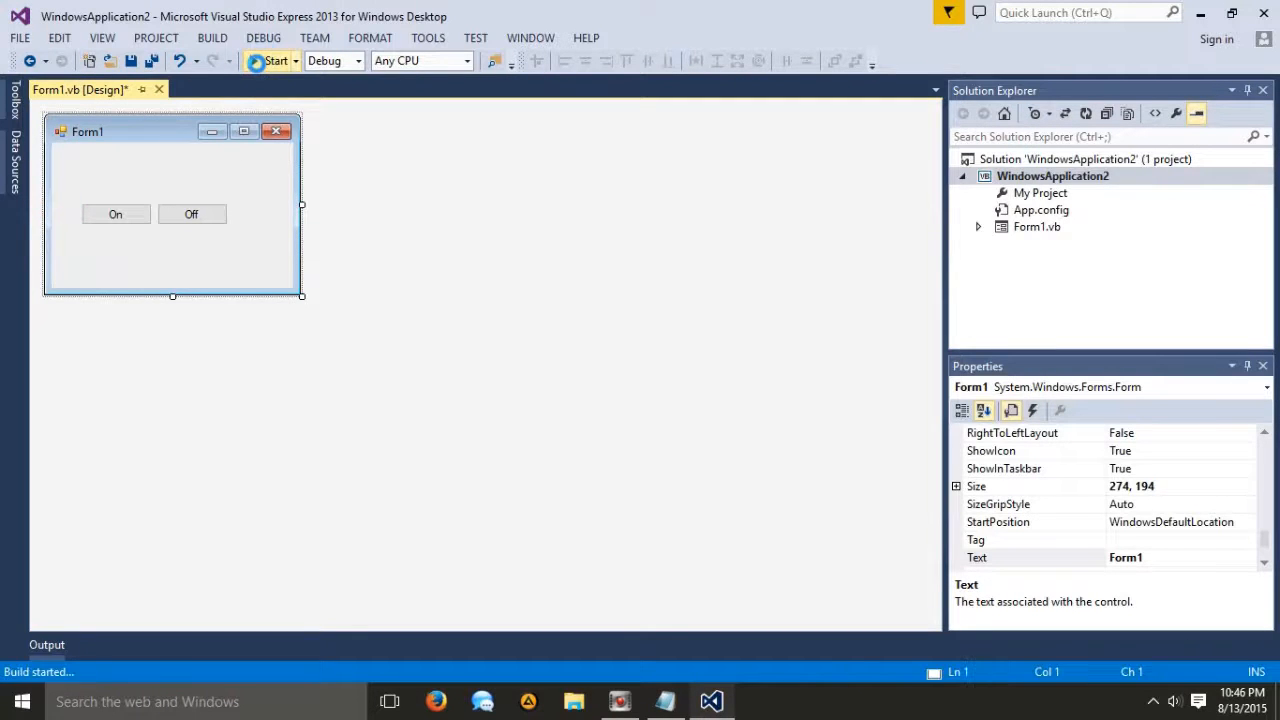
{"action": "left_click", "coordinate": [270, 60]}
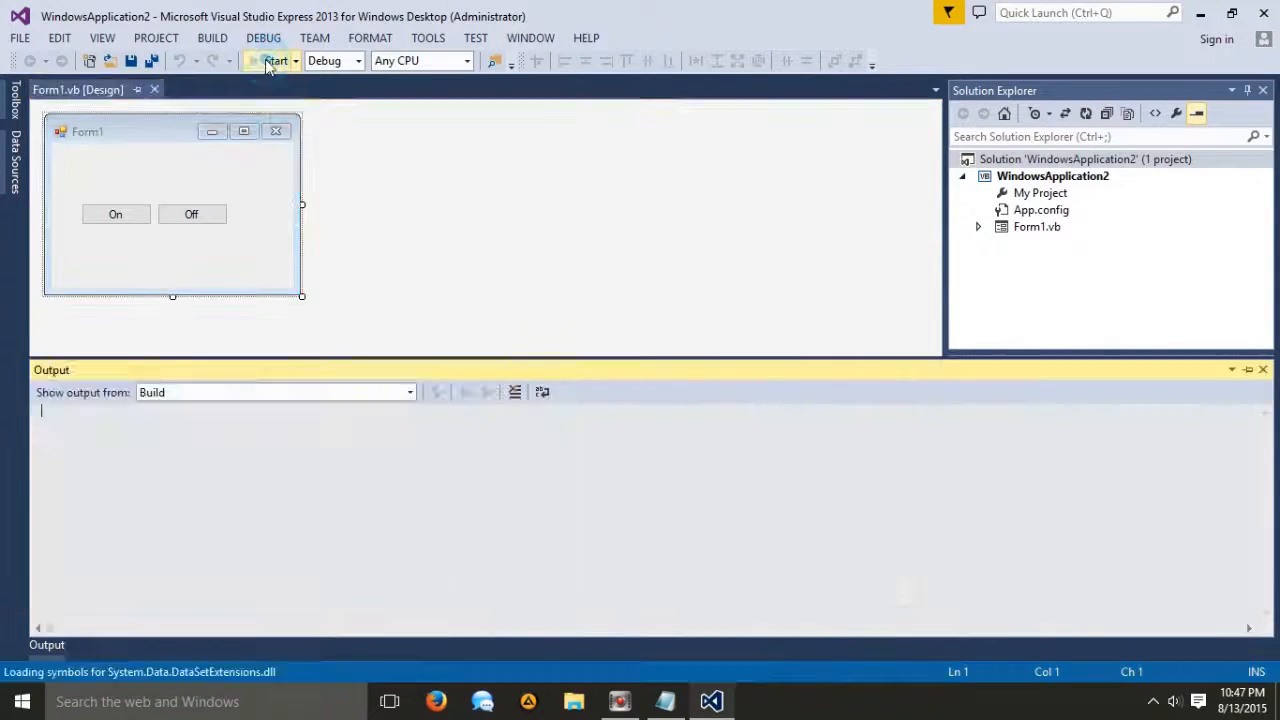
{"action": "left_click", "coordinate": [272, 60]}
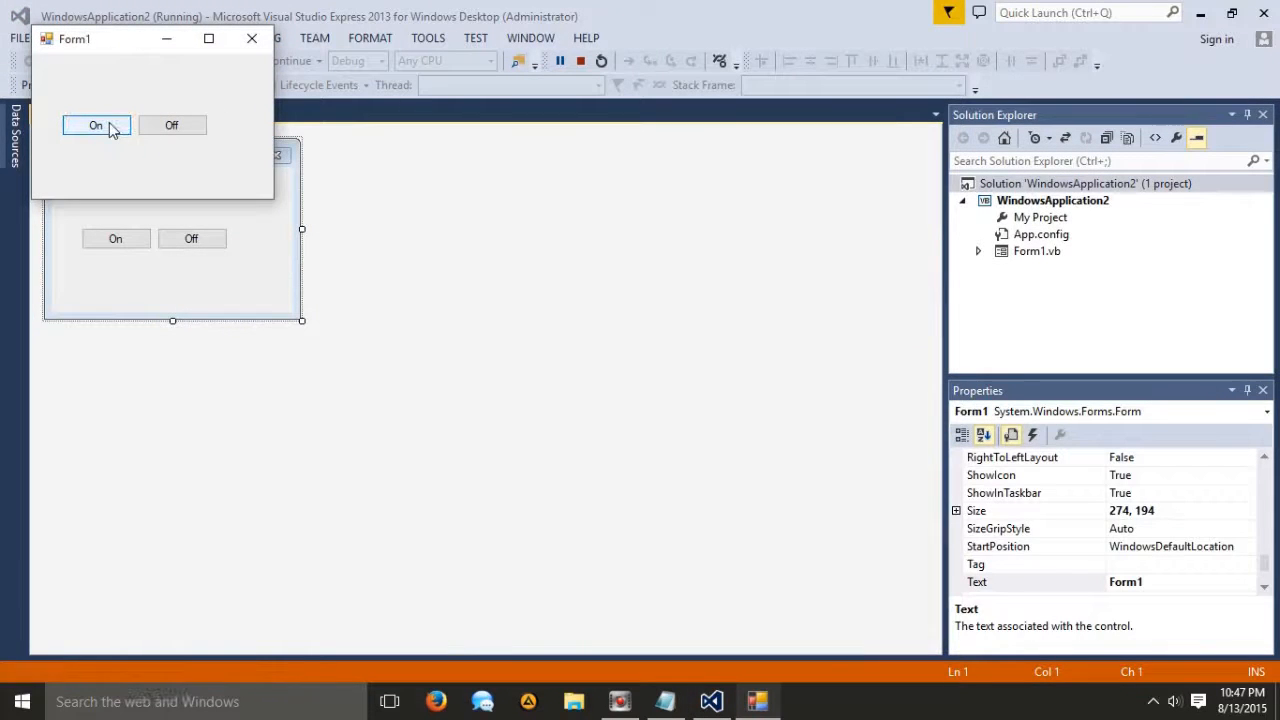
- Turn the hook On and continue past the PInvokeStackImbalance warning without breaking again
{"action": "left_click", "coordinate": [98, 124]}
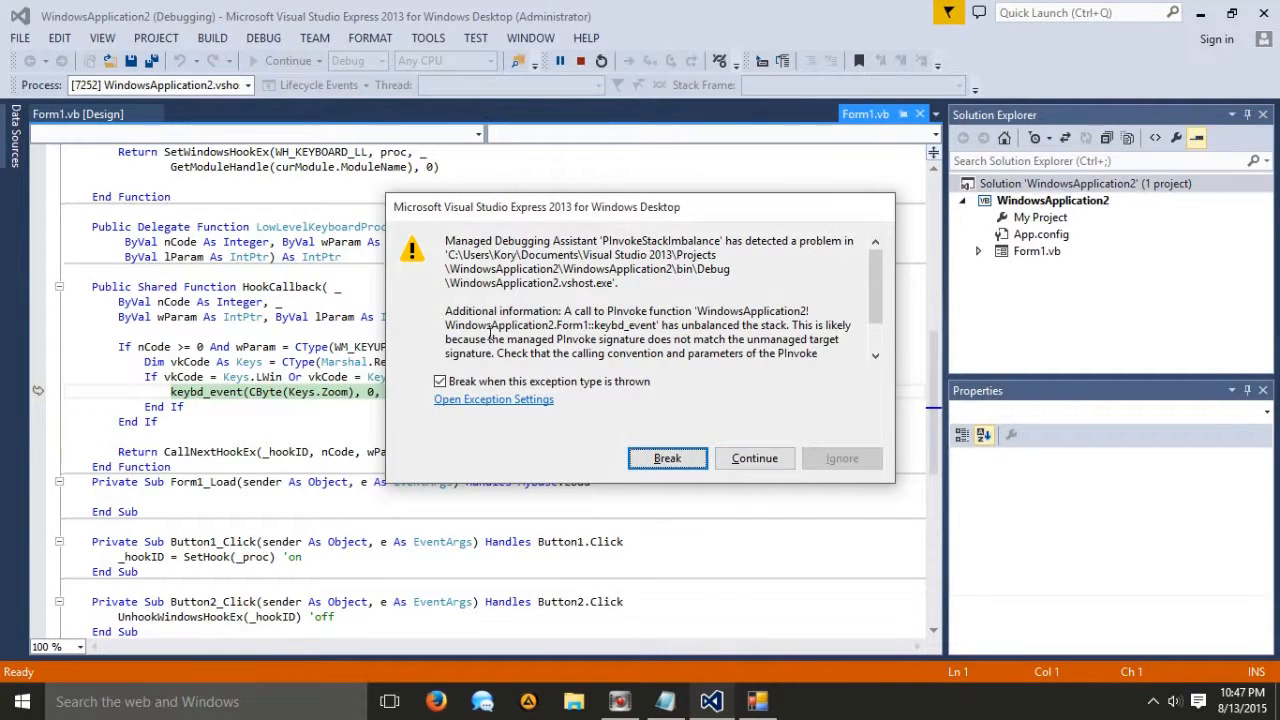
{"action": "mouse_move", "coordinate": [580, 330]}
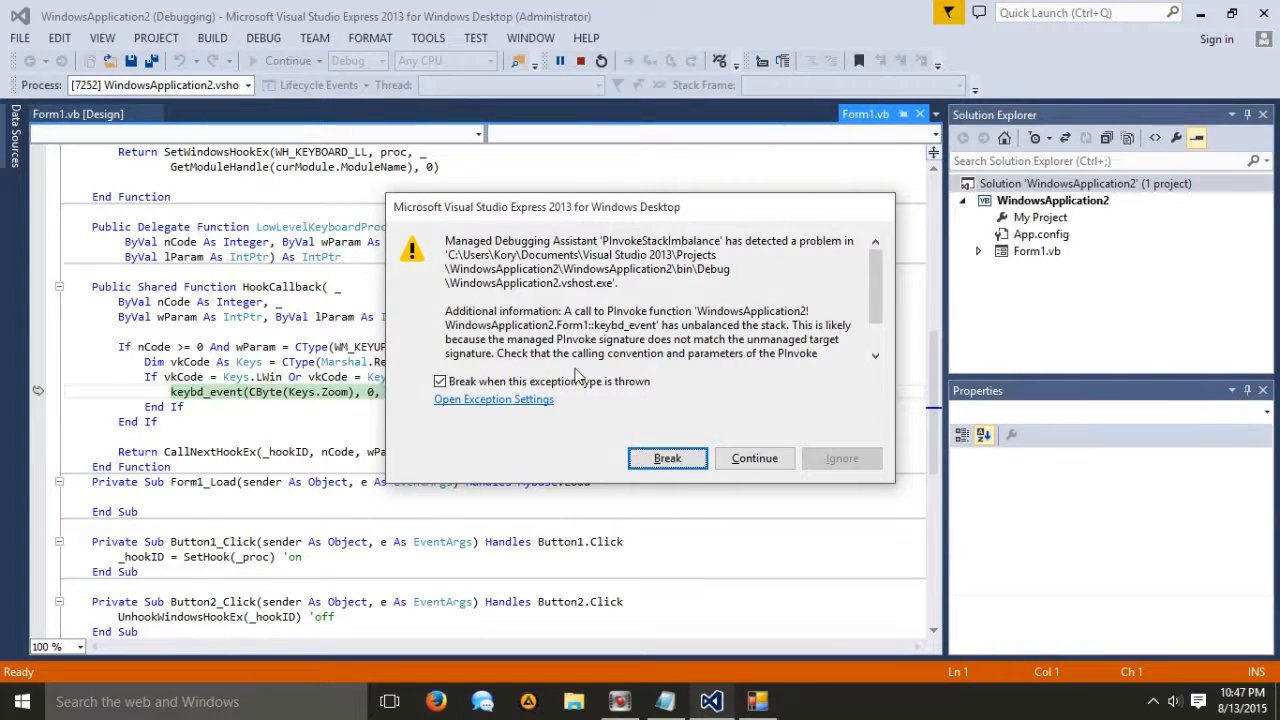
{"action": "mouse_move", "coordinate": [718, 360]}
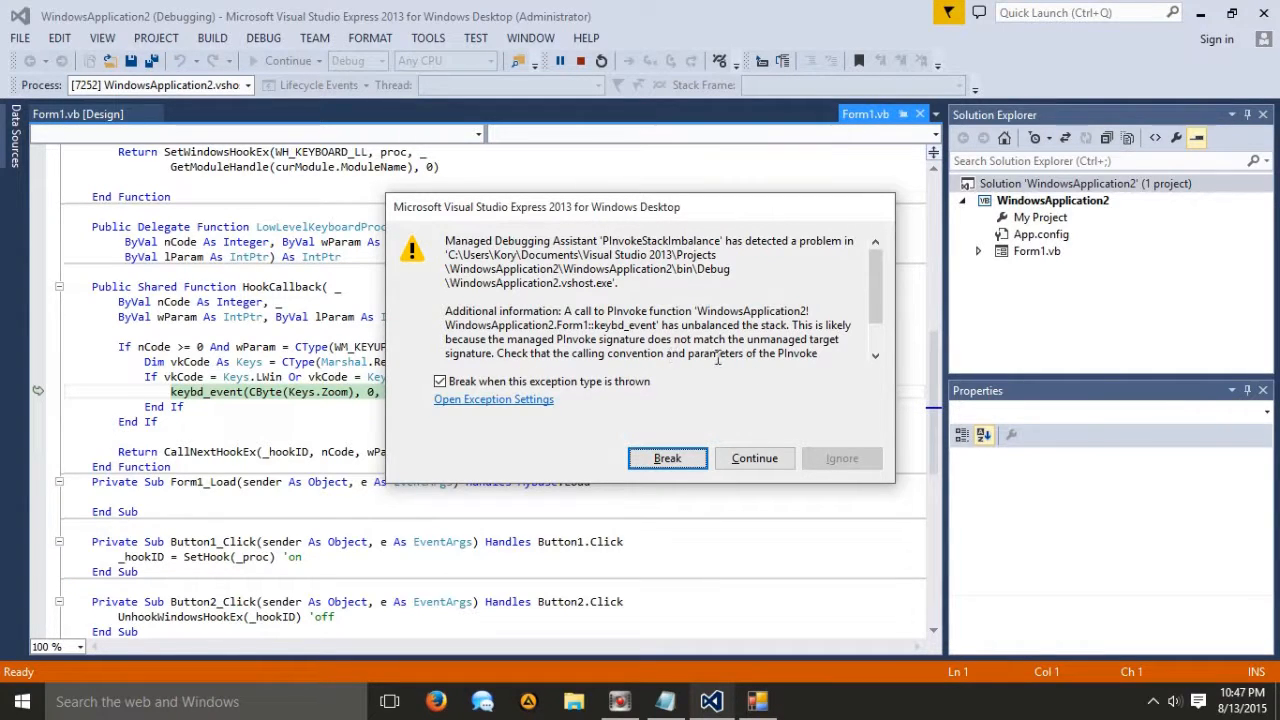
{"action": "mouse_move", "coordinate": [672, 392]}
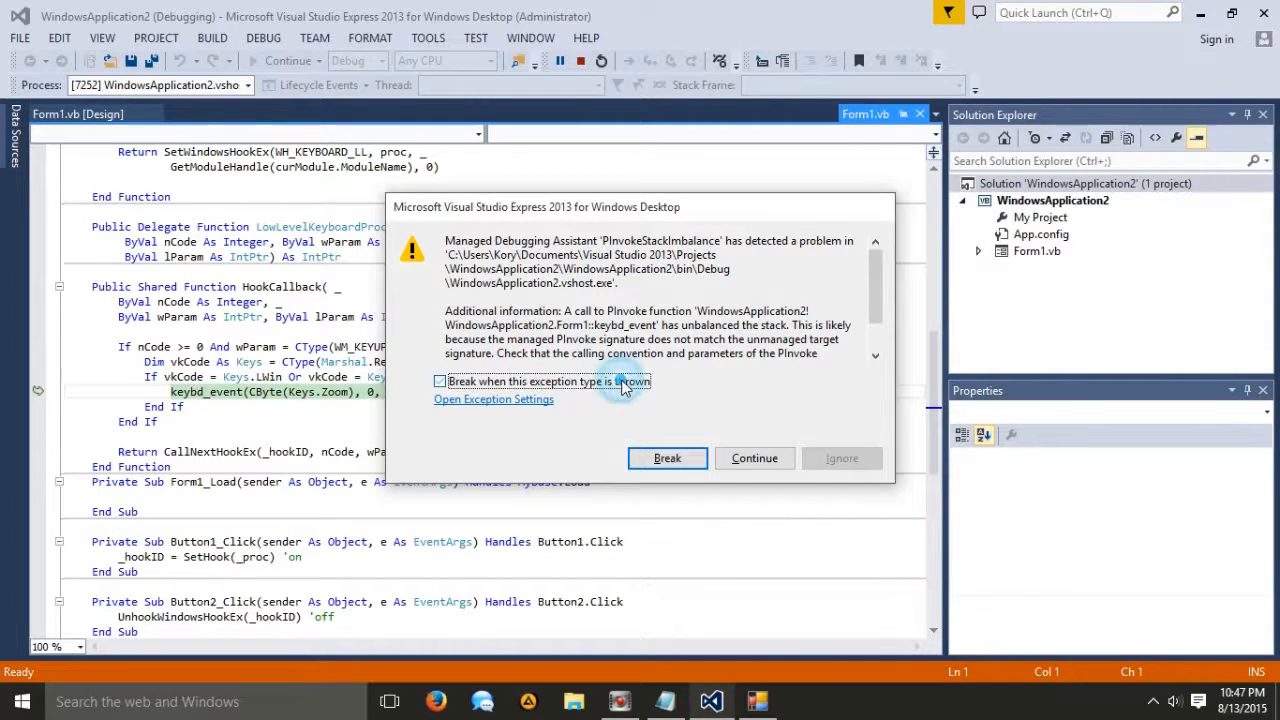
{"action": "left_click", "coordinate": [754, 458]}
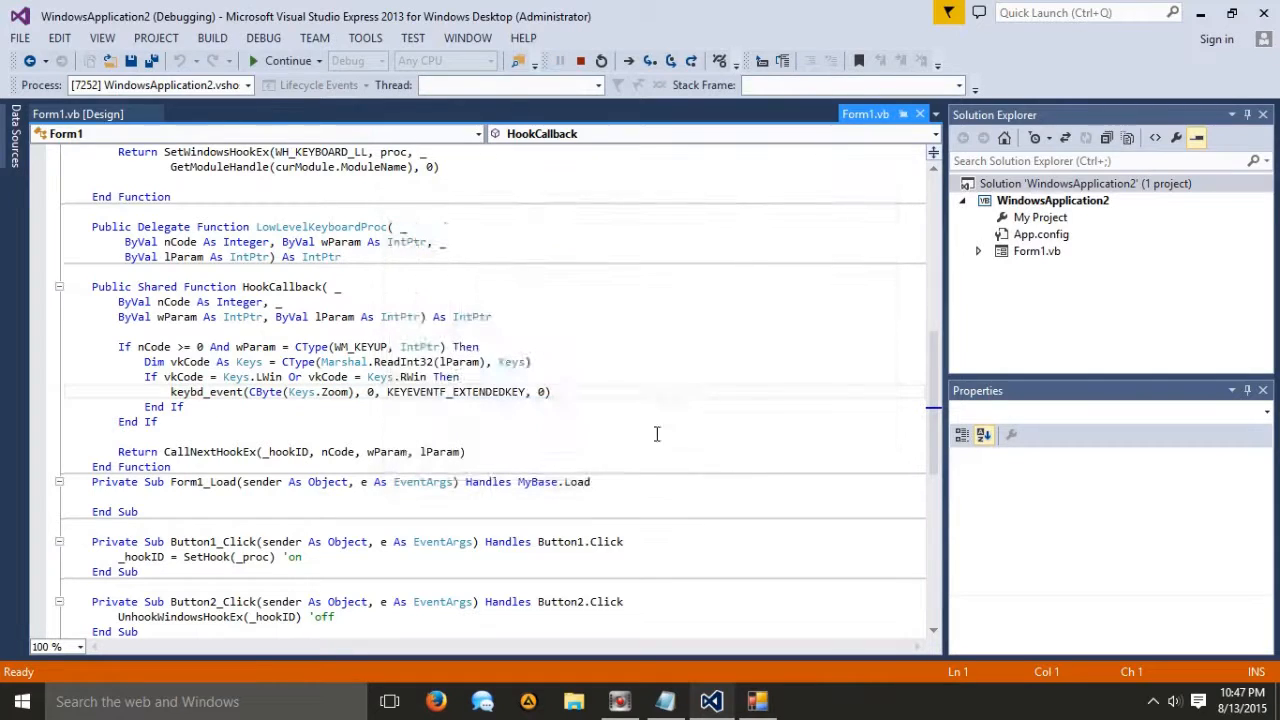
- Restore the running On/Off app window and drag it over the code area
{"action": "left_click", "coordinate": [288, 60]}
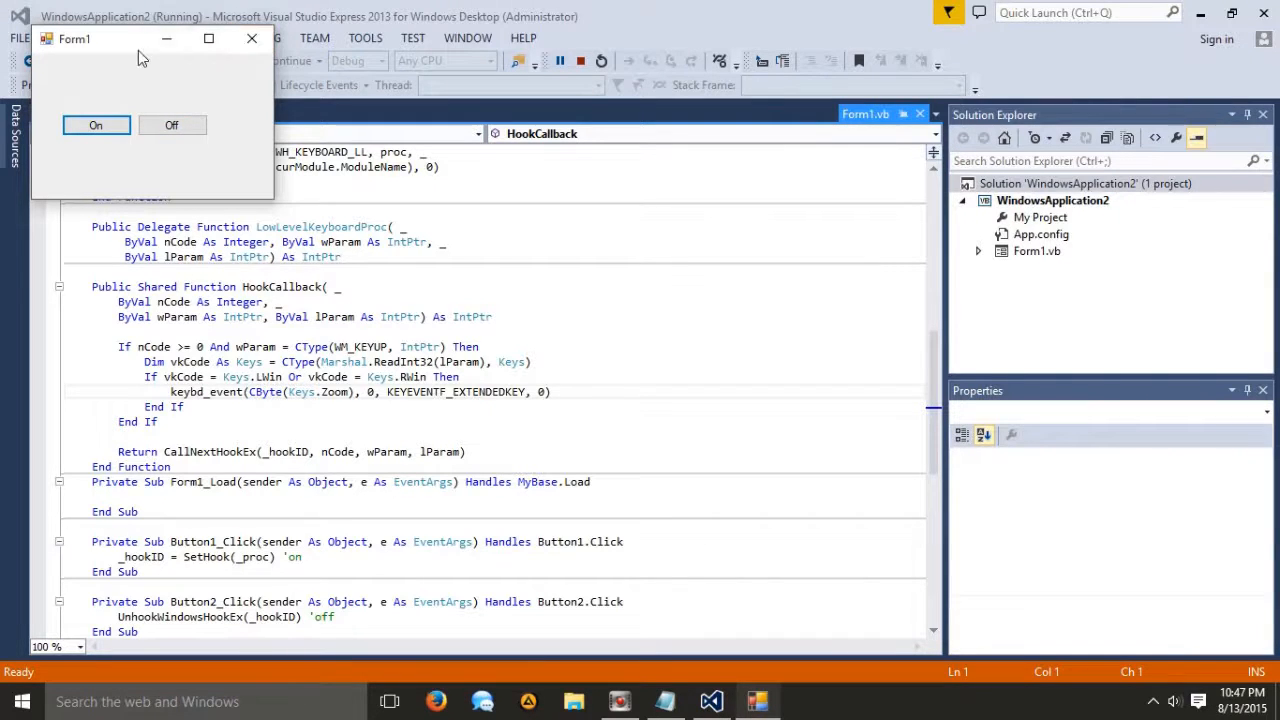
{"action": "left_click_drag", "start_coordinate": [140, 38], "coordinate": [344, 84]}
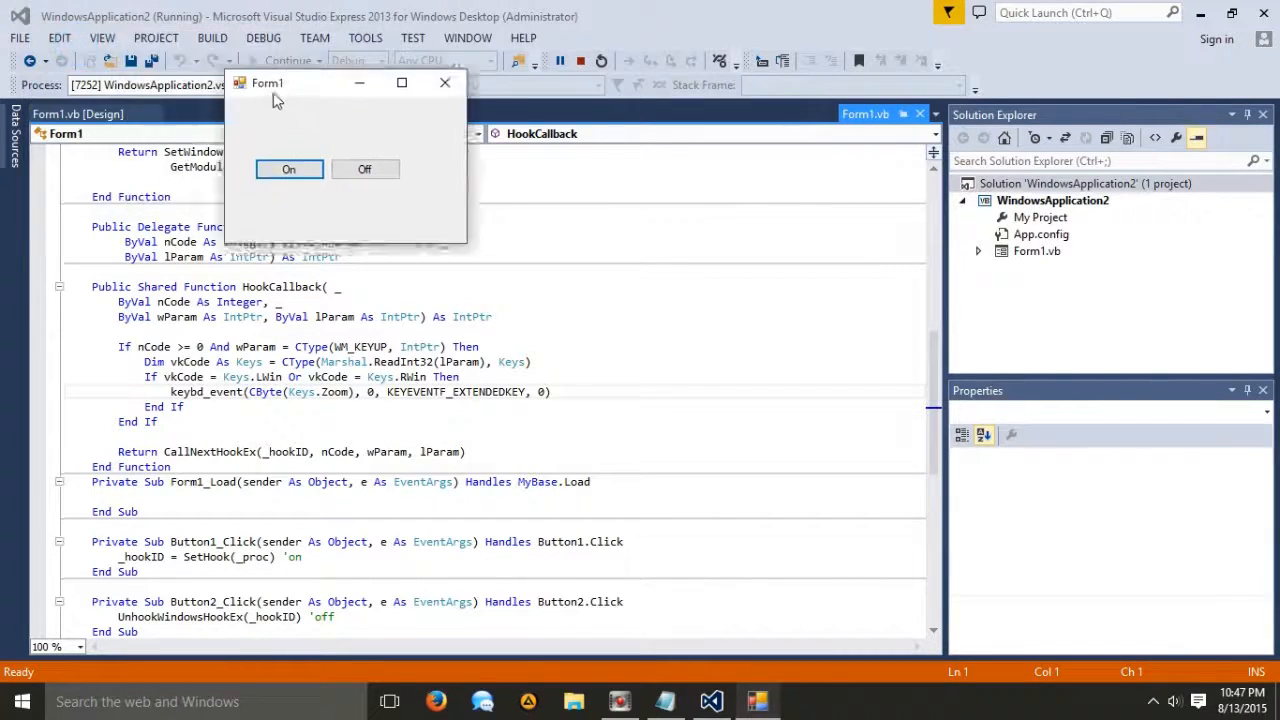
{"action": "left_click_drag", "start_coordinate": [278, 84], "coordinate": [476, 168]}
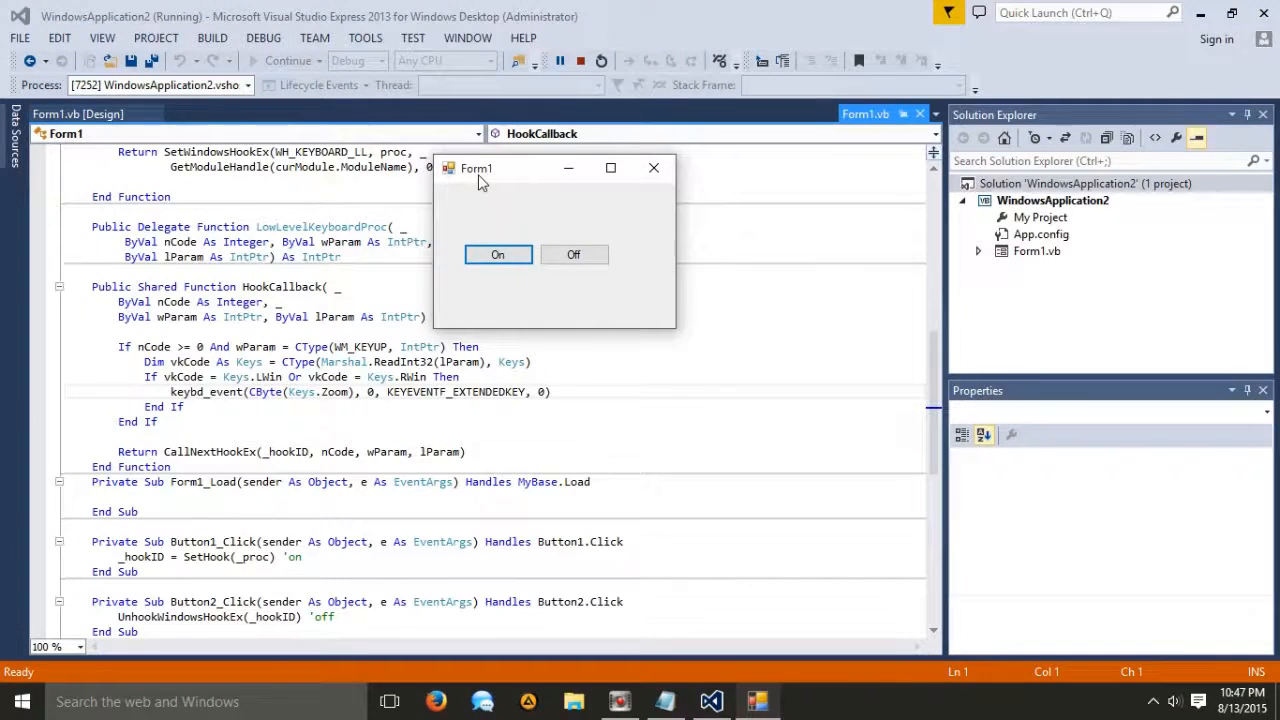